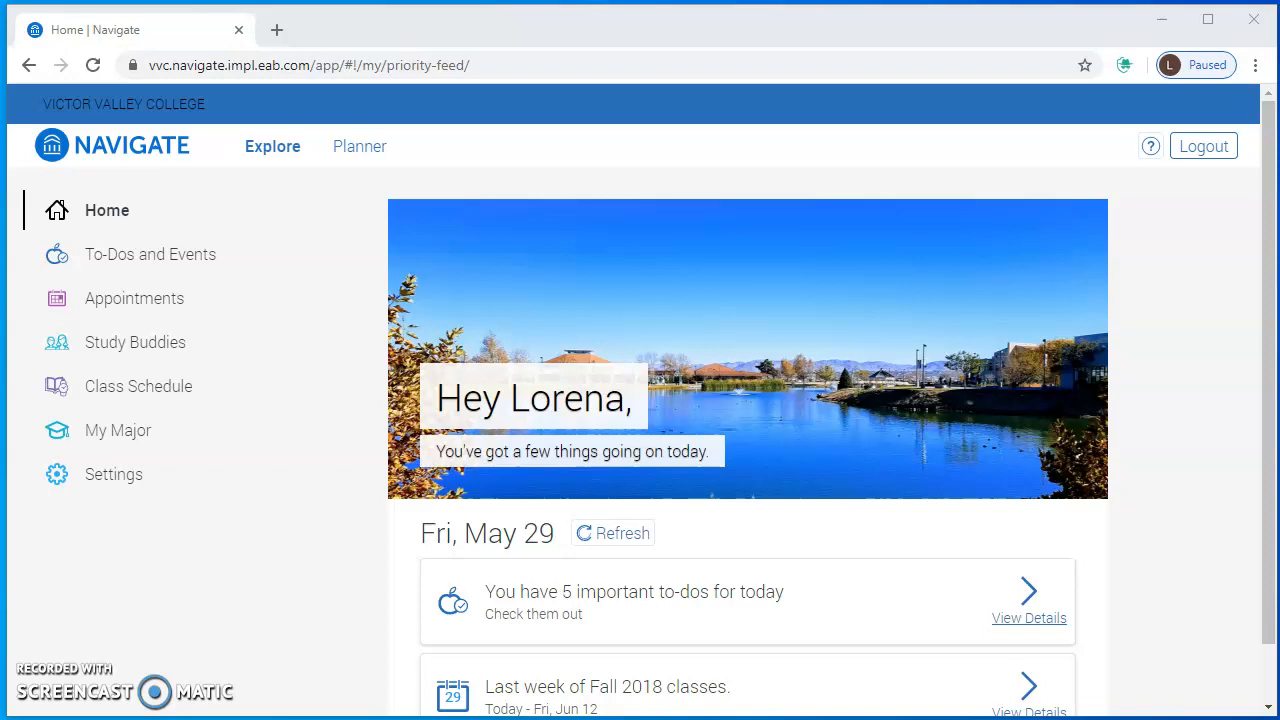
pyautogui.moveTo(350, 650)
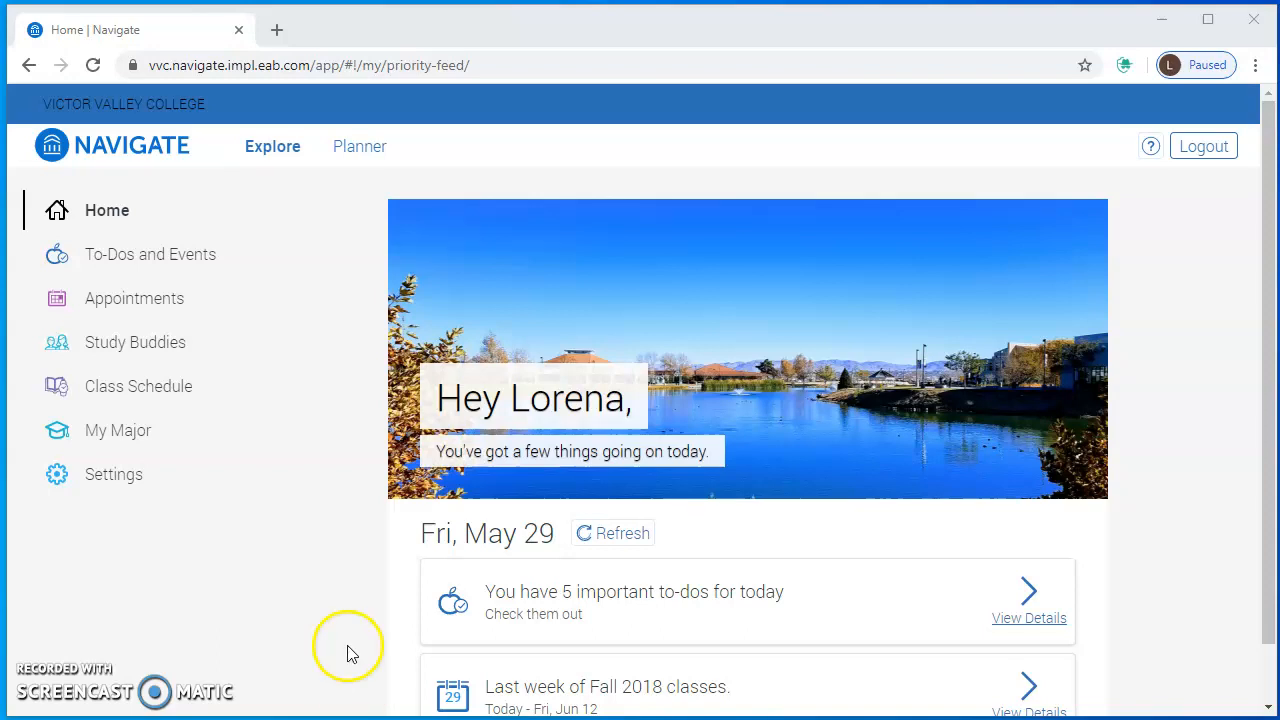
pyautogui.moveTo(224, 190)
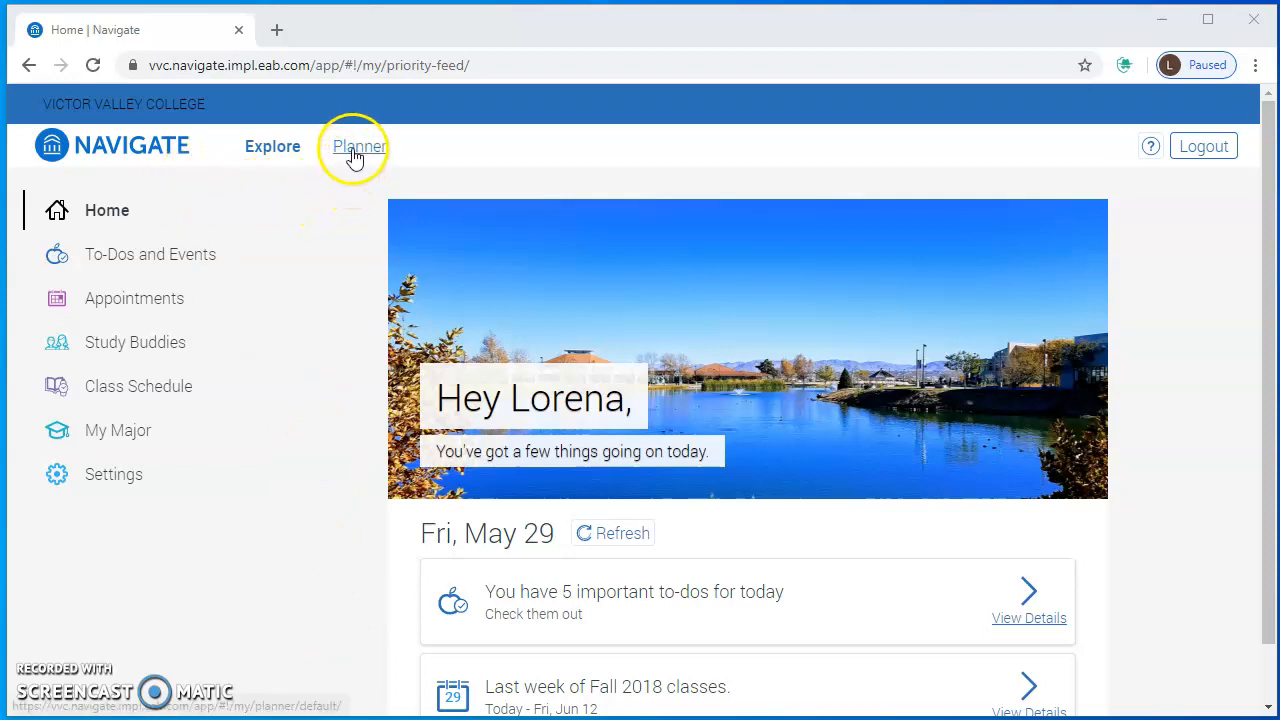
# Go to My Planner and load the Spring 2020 Term schedule for viewing and editing.
pyautogui.click(356, 146)
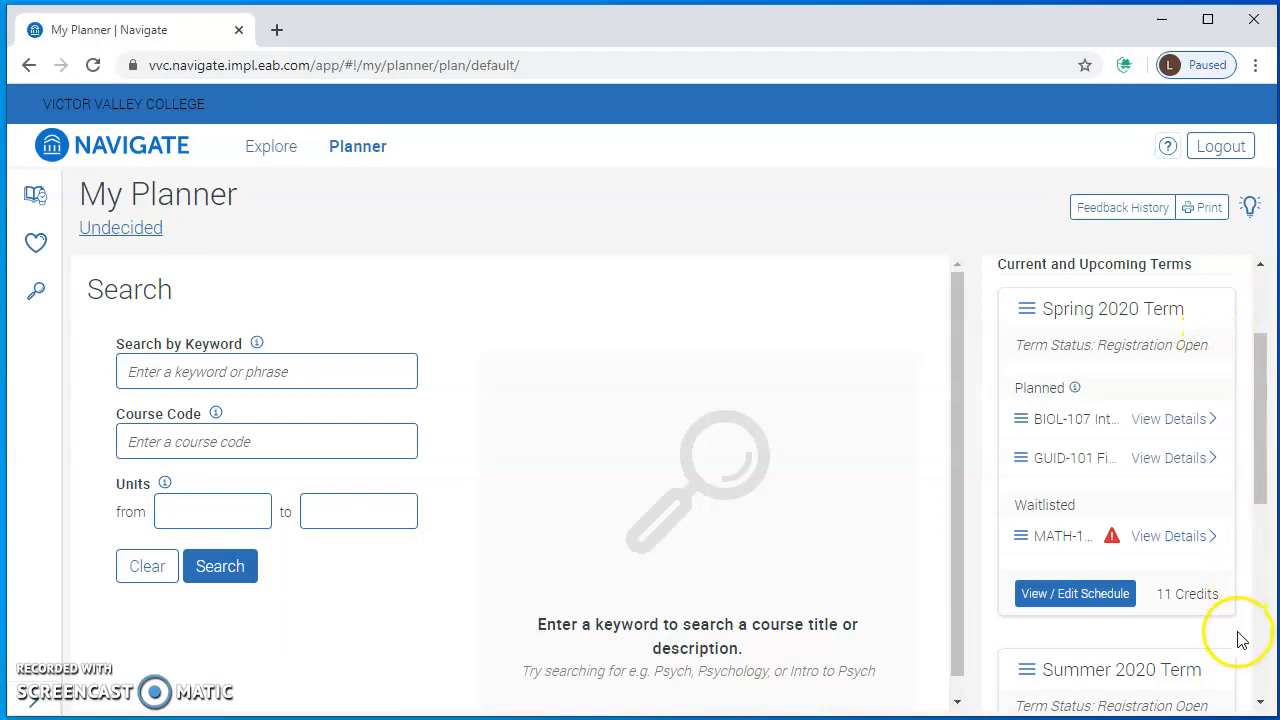
pyautogui.moveTo(1150, 624)
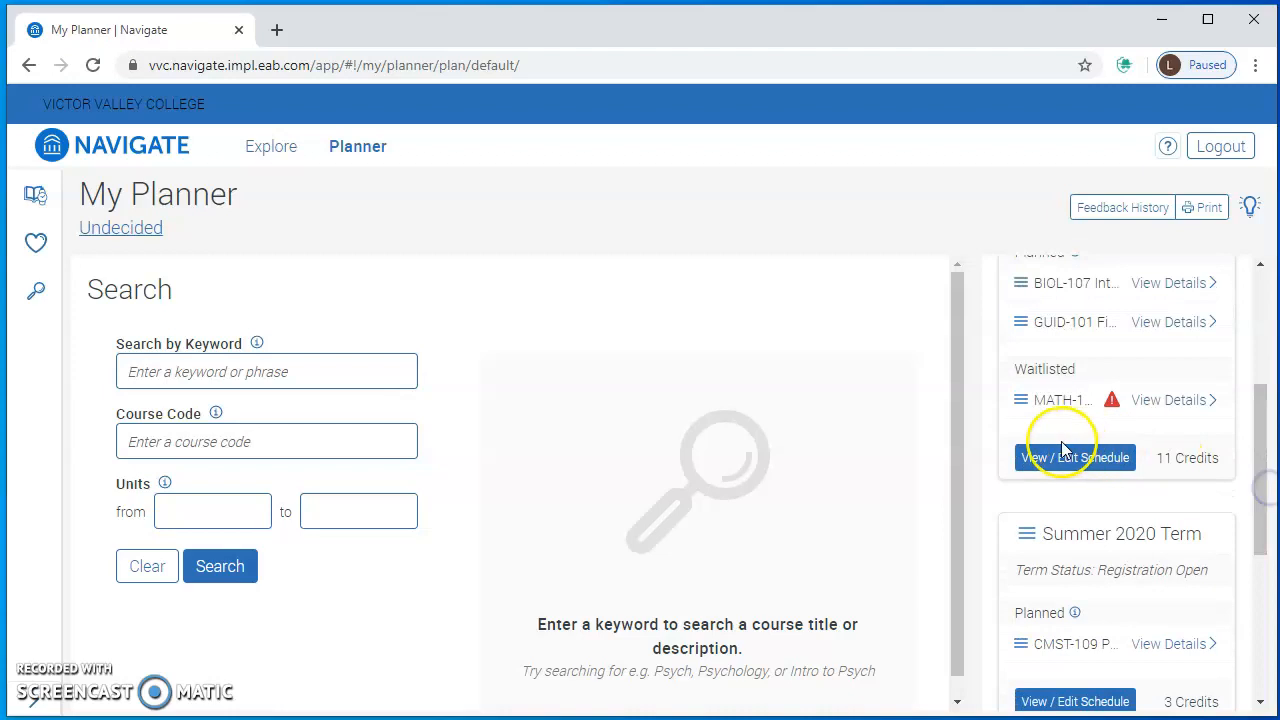
pyautogui.click(1076, 456)
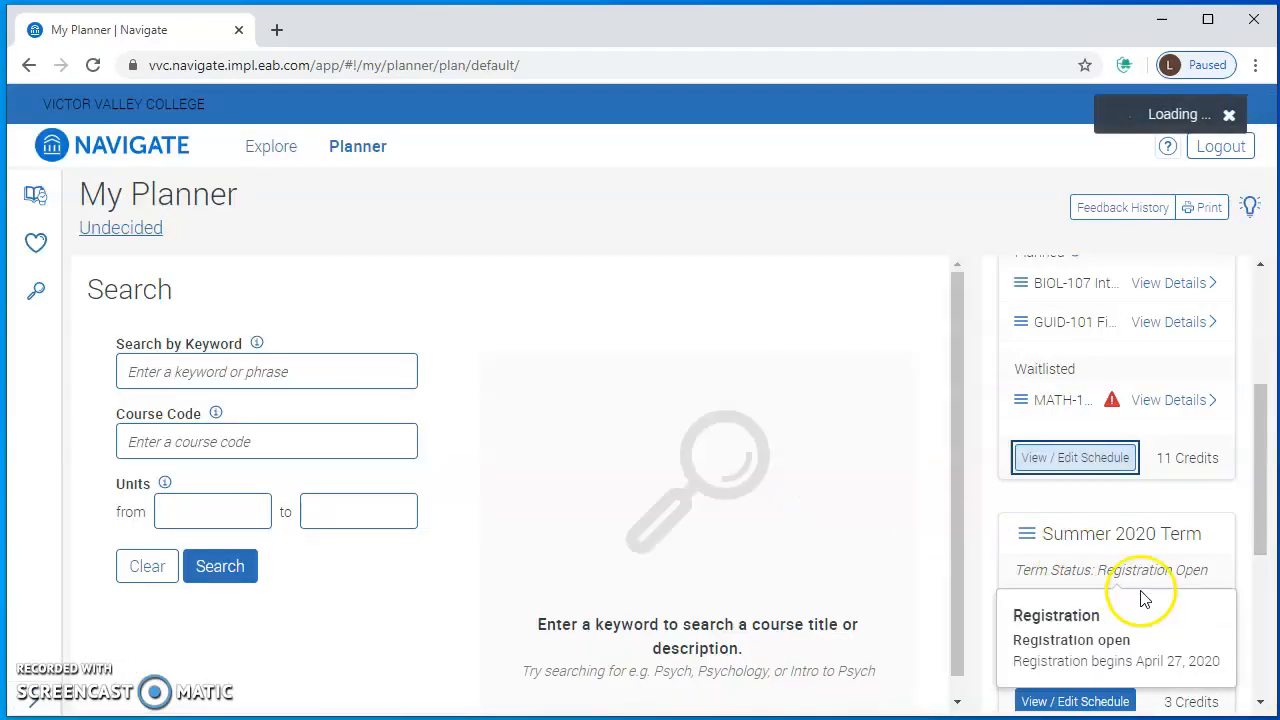
# Load the Spring 2020 Term scheduler and review planned courses down to the waitlisted MATH-105 section.
pyautogui.click(1074, 456)
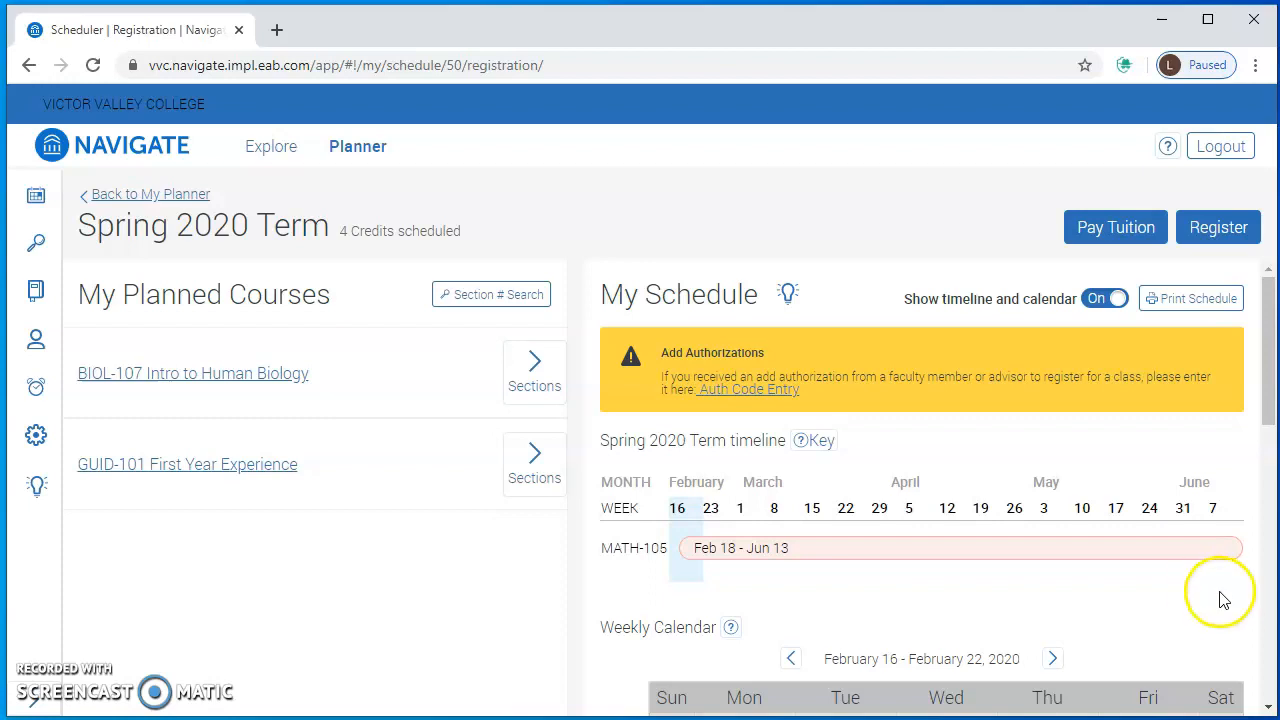
pyautogui.moveTo(1256, 562)
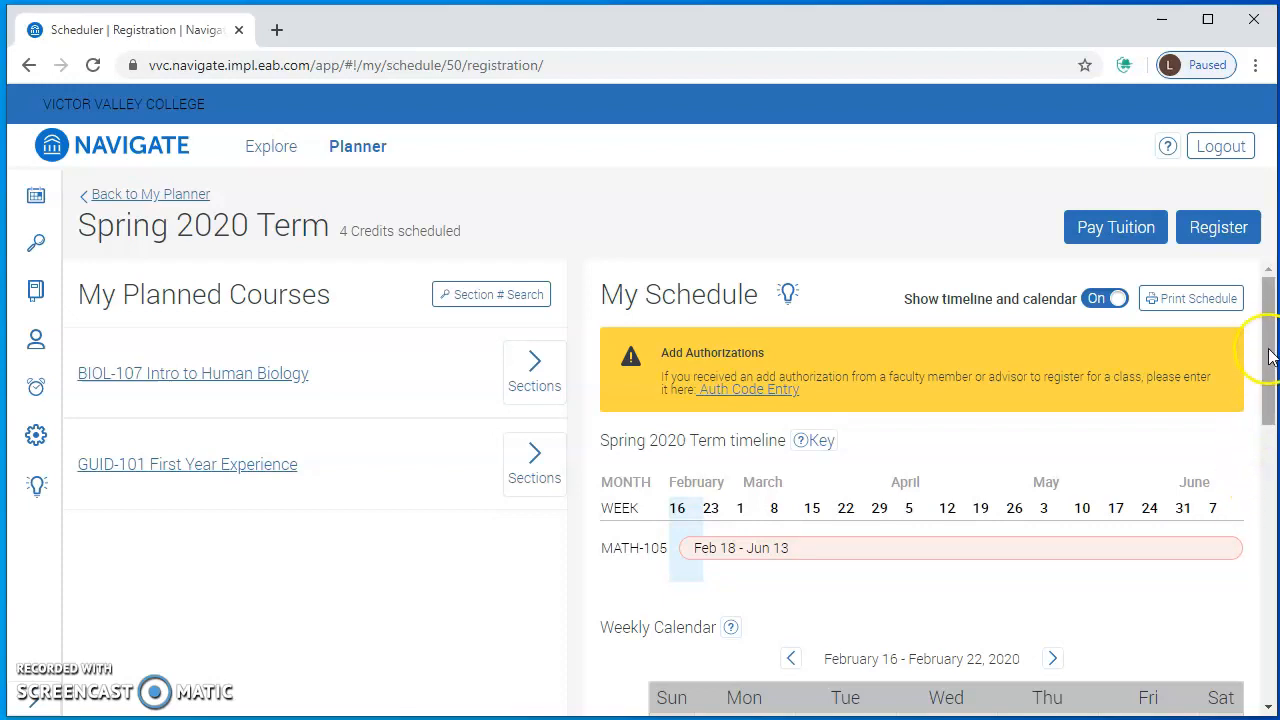
pyautogui.scroll(-3)
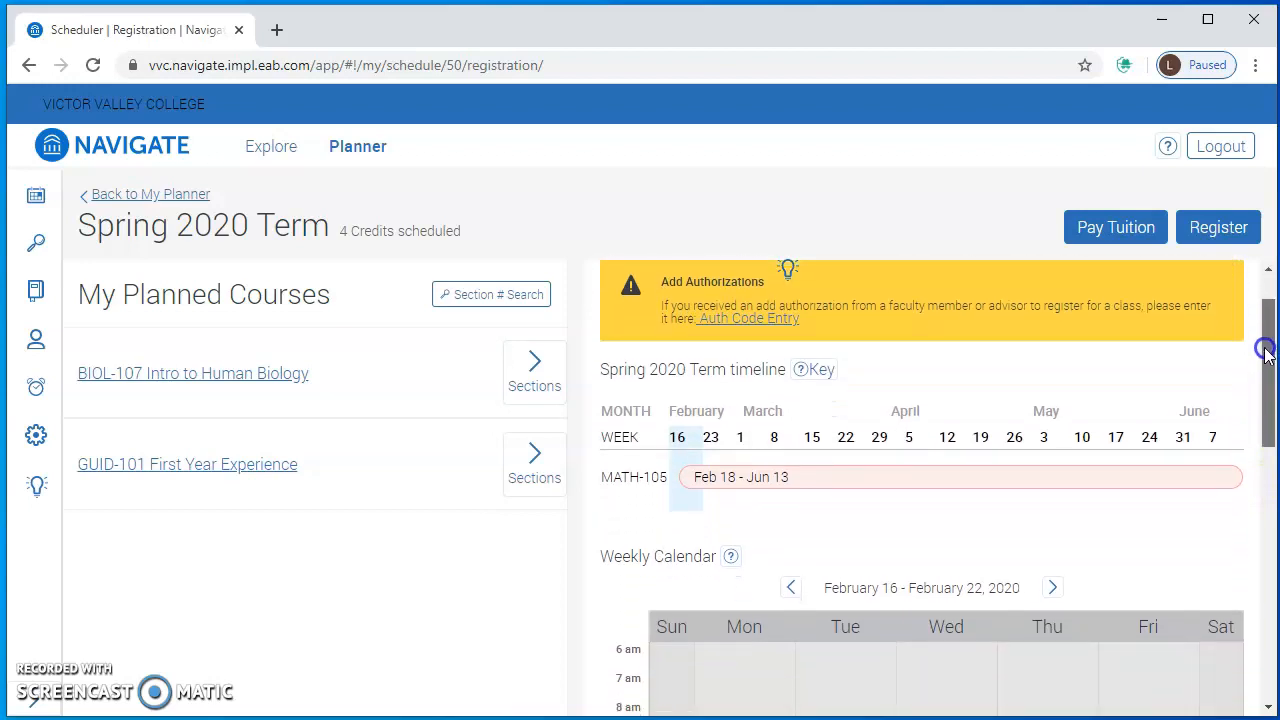
pyautogui.scroll(-3)
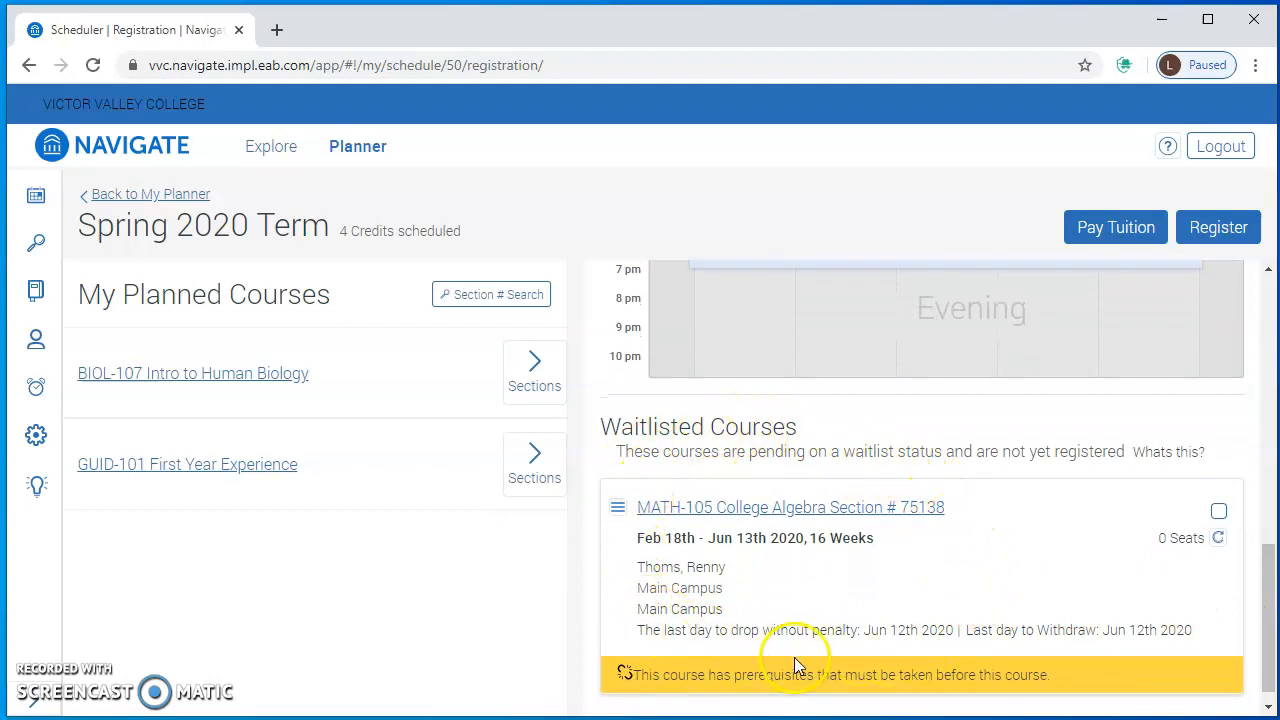
pyautogui.moveTo(1216, 660)
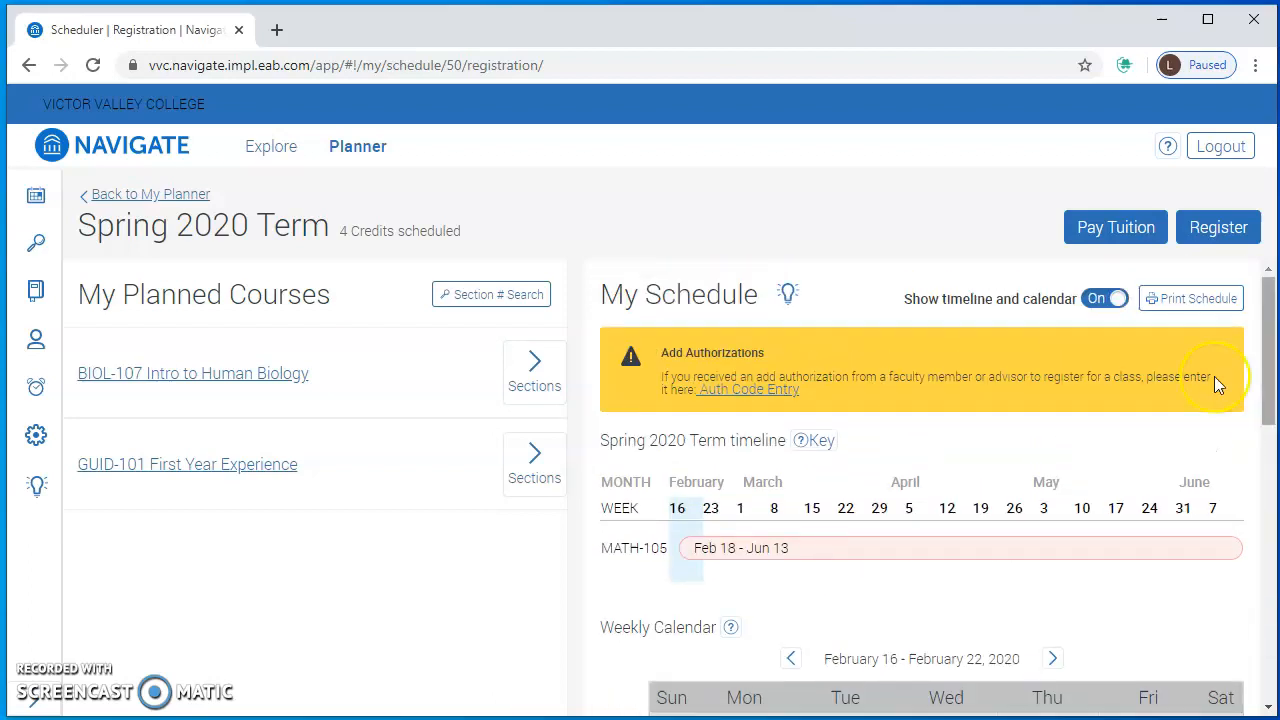
pyautogui.moveTo(768, 412)
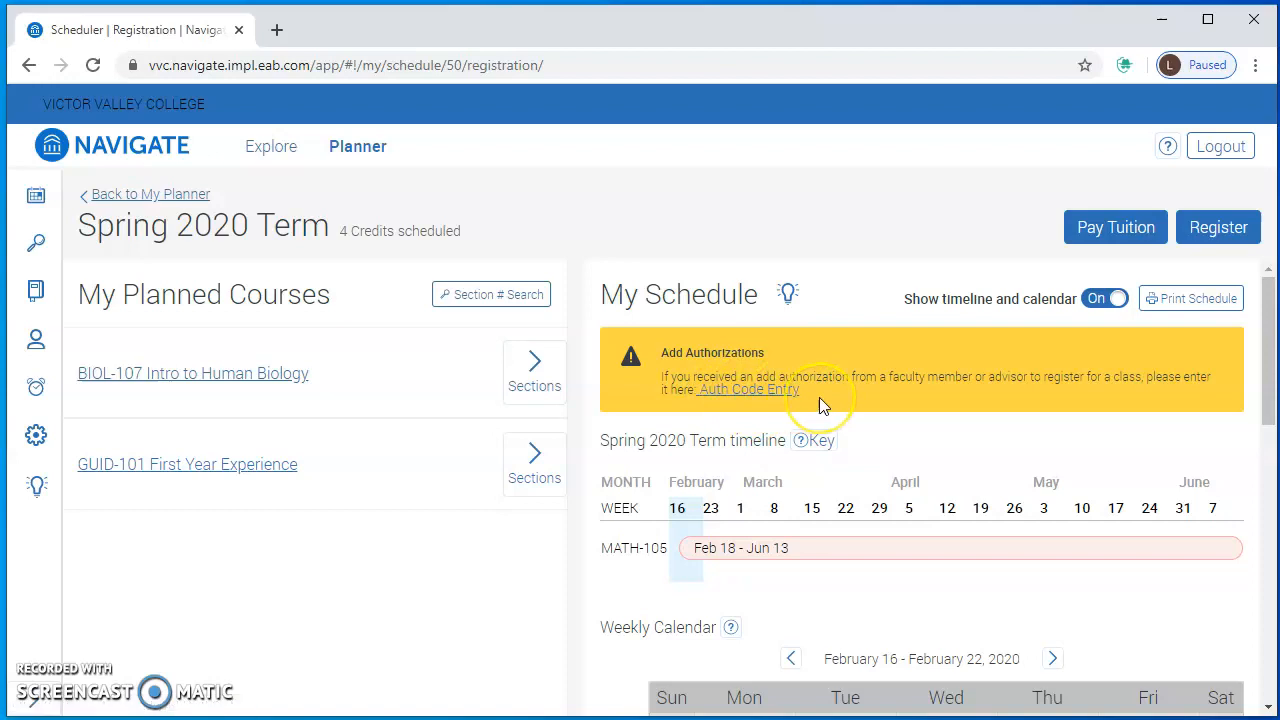
pyautogui.moveTo(488, 580)
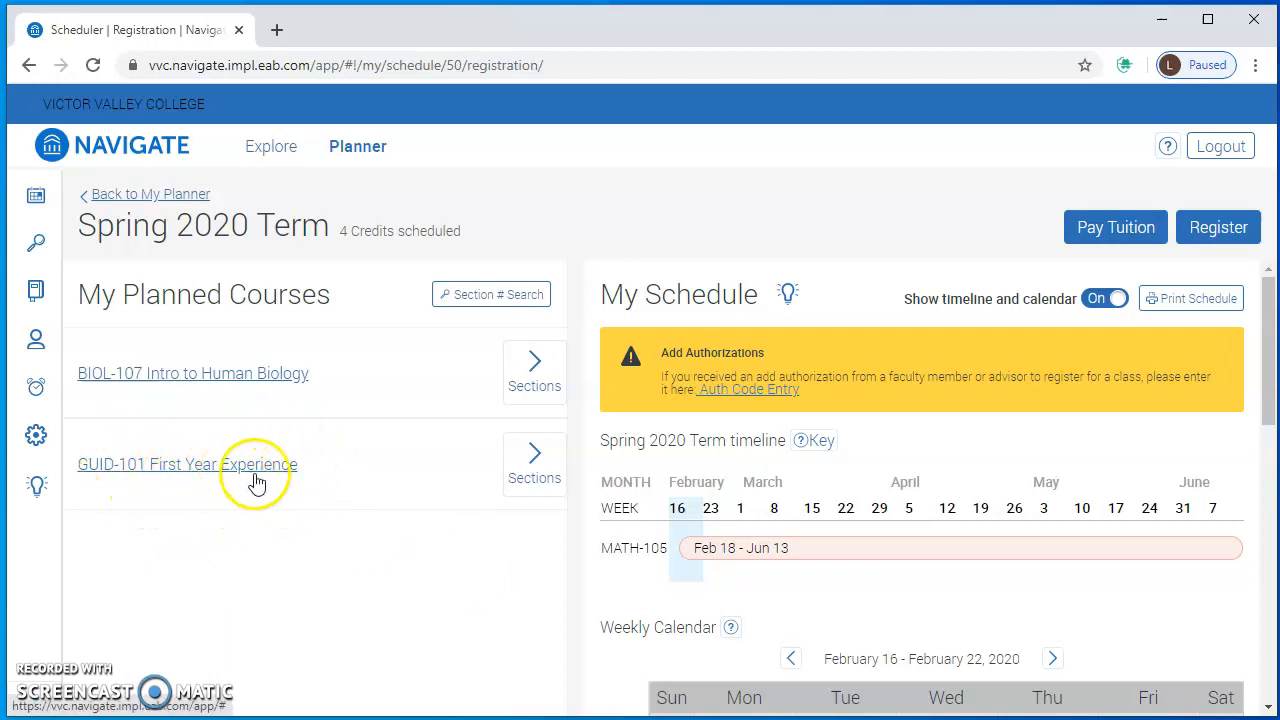
# View GUID-101 First Year Experience sections and list its full sections, including Section #74100.
pyautogui.click(186, 464)
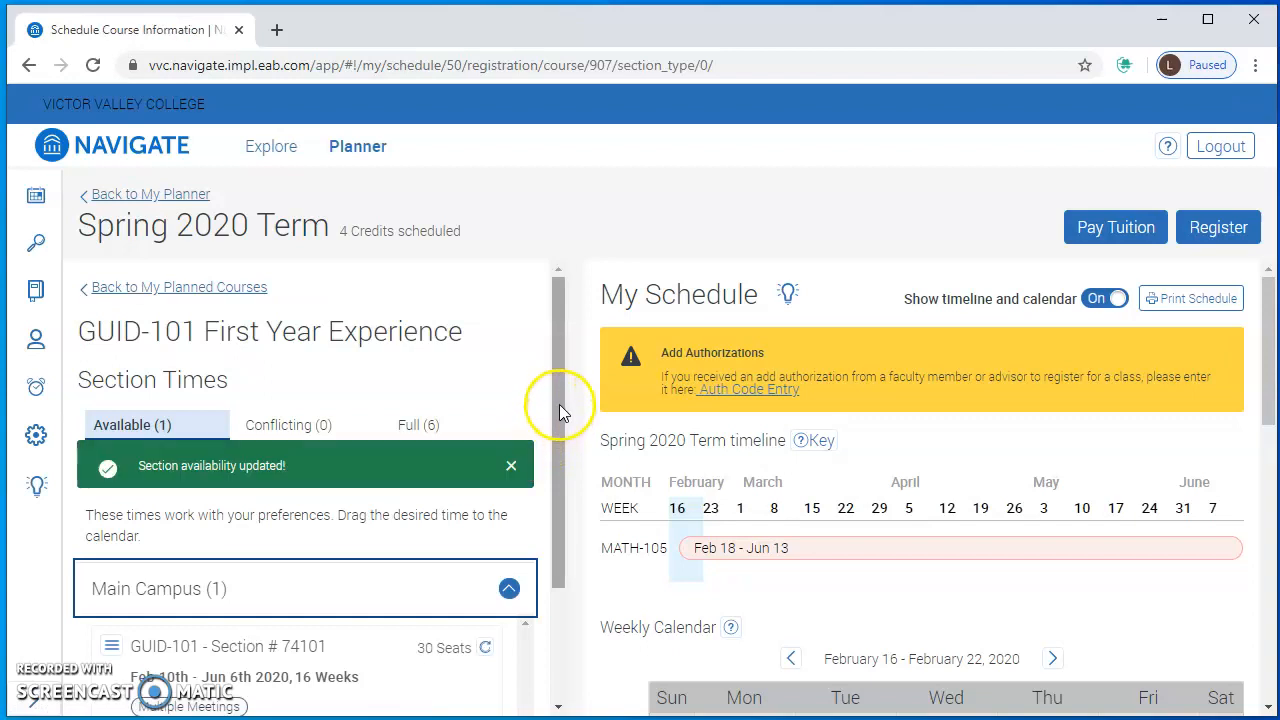
pyautogui.moveTo(600, 436)
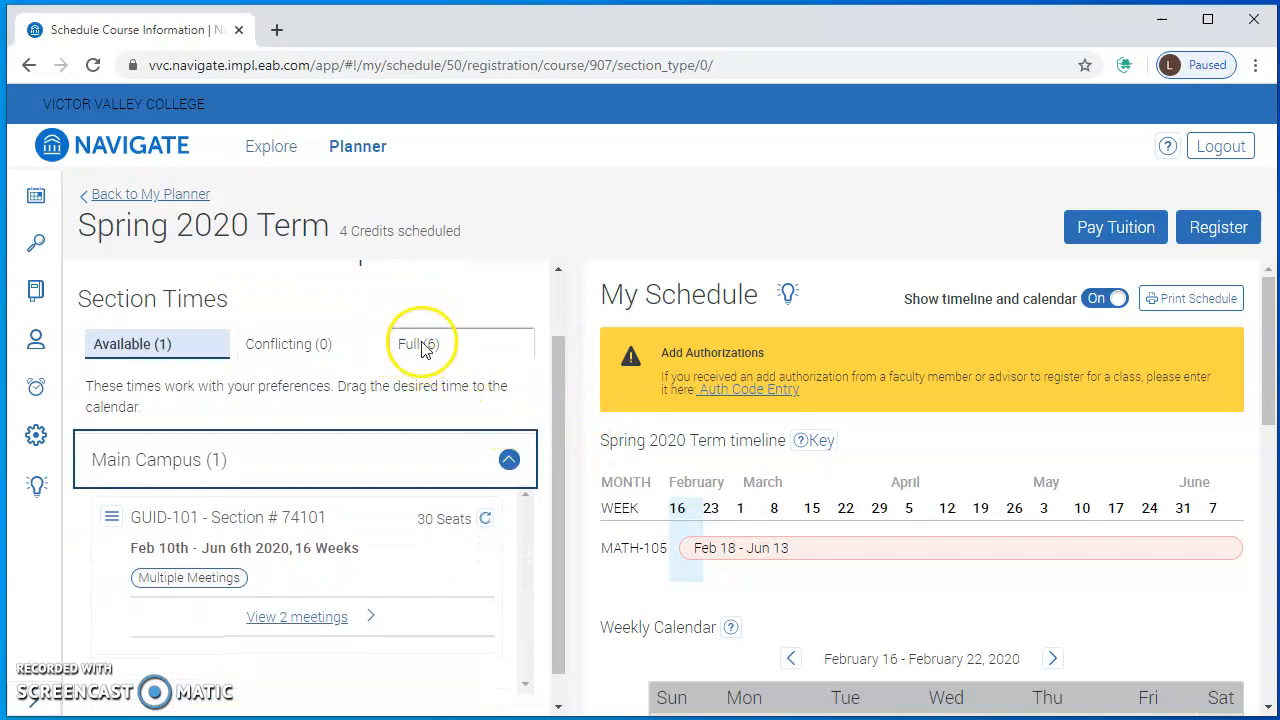
pyautogui.click(420, 344)
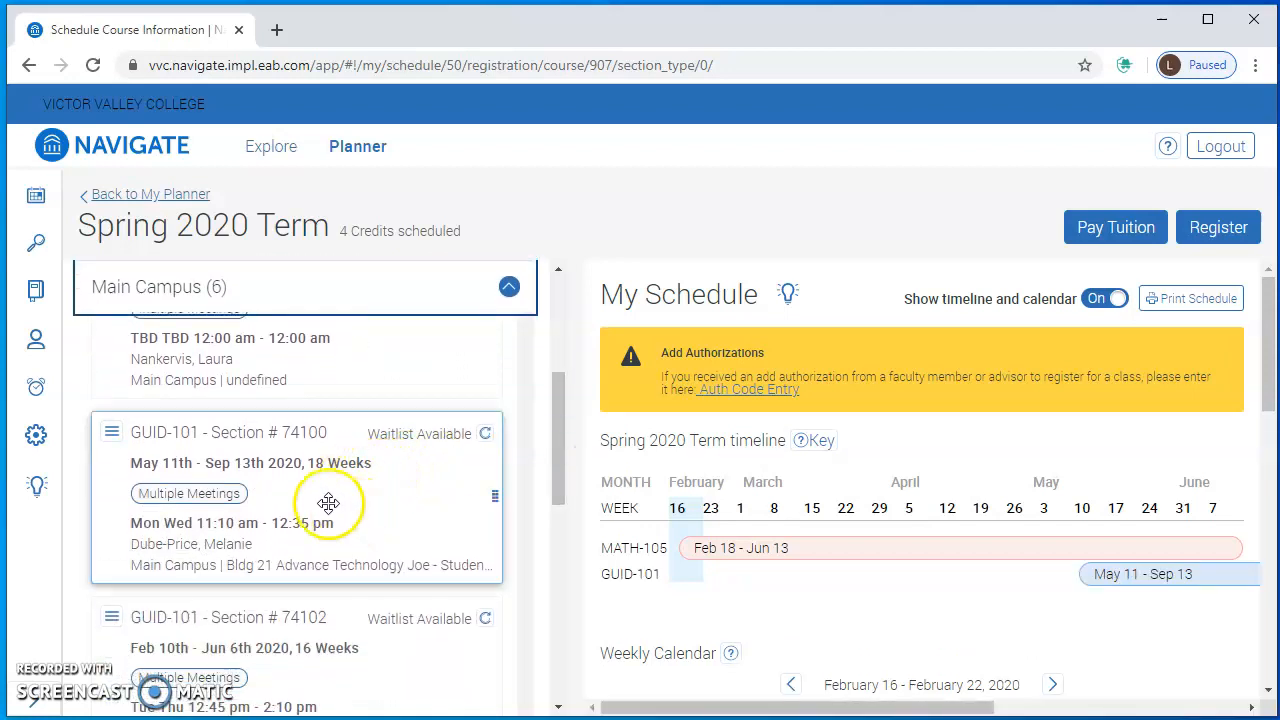
pyautogui.moveTo(198, 452)
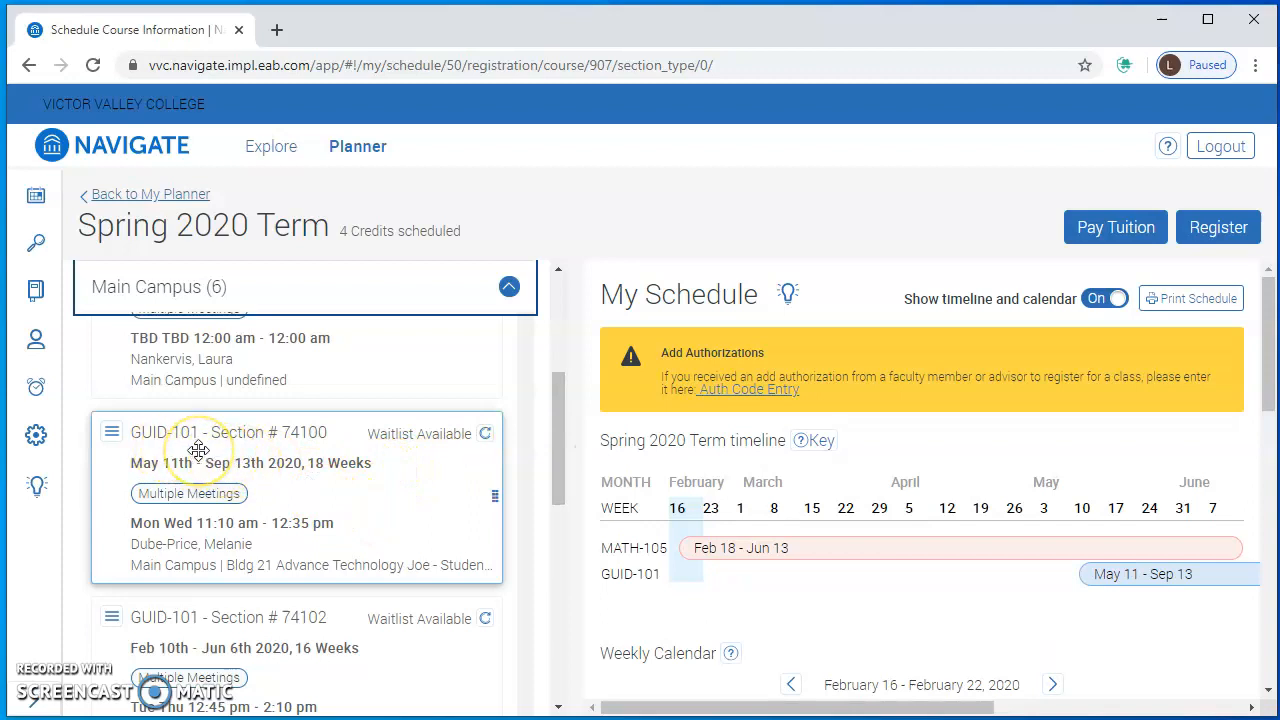
pyautogui.moveTo(390, 506)
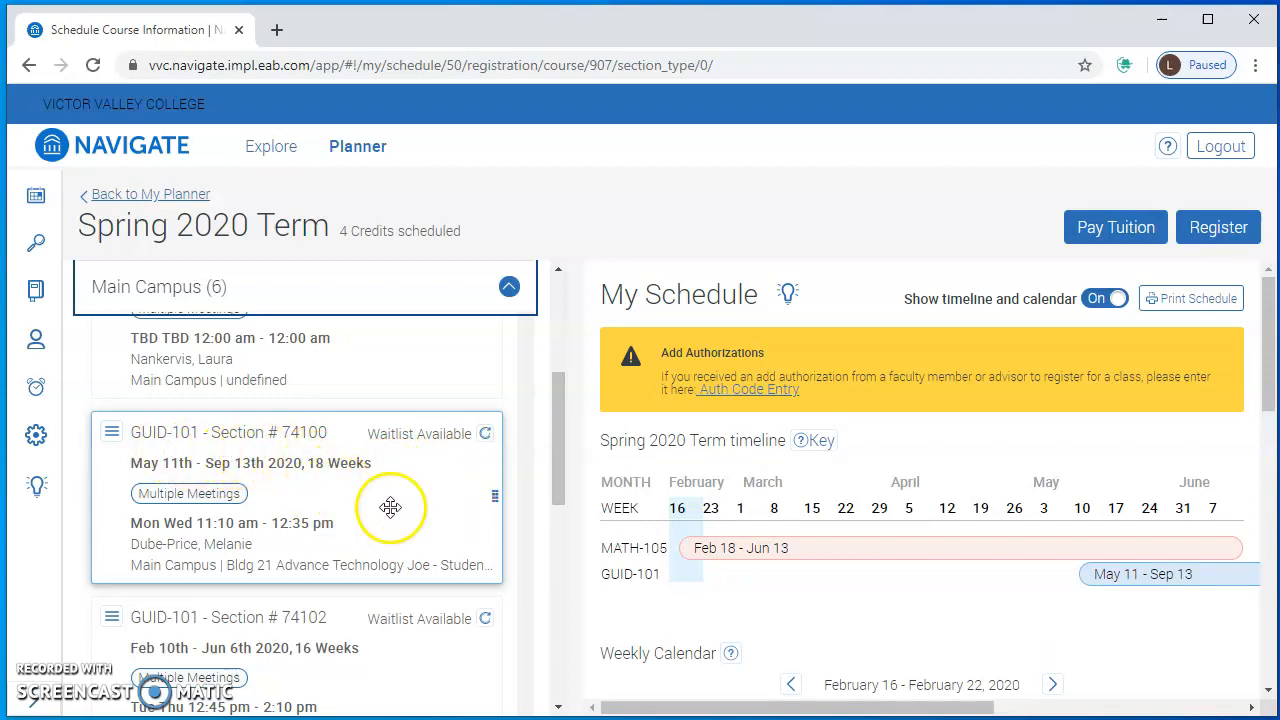
pyautogui.moveTo(356, 504)
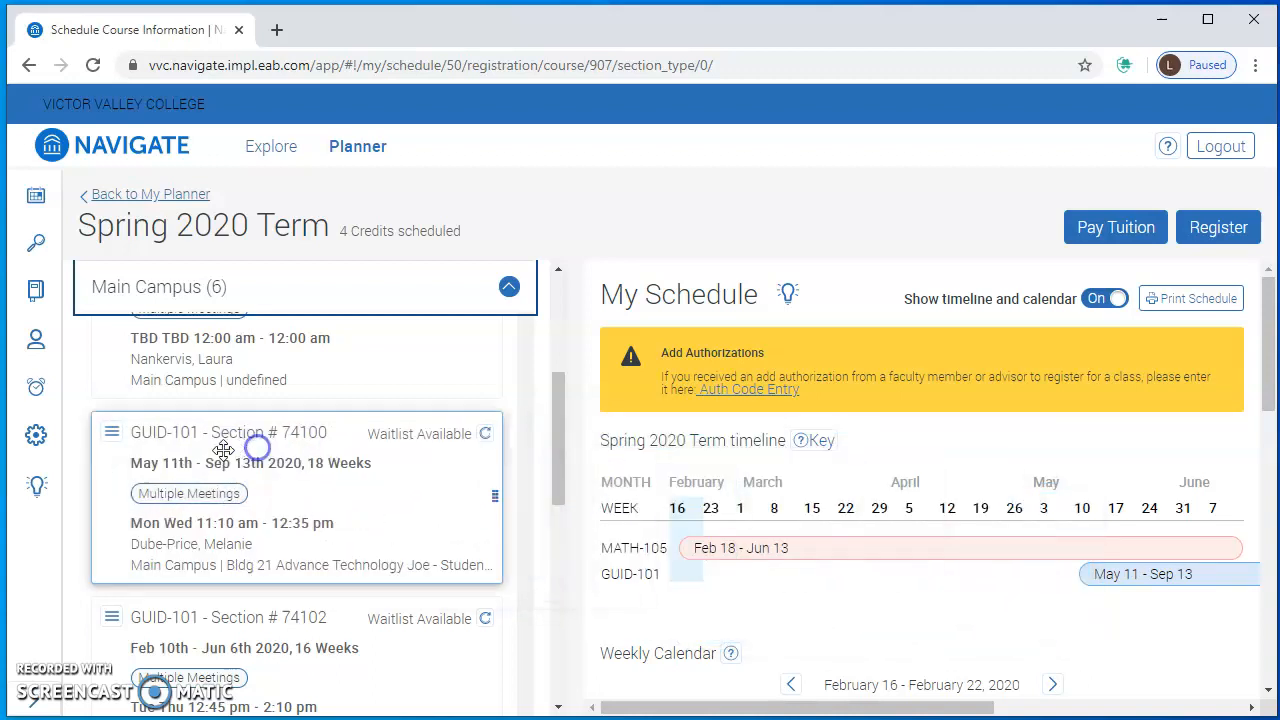
# Request a waitlist spot in GUID-101 Section #74100, which is rejected for requiring faculty add authorization.
pyautogui.click(112, 432)
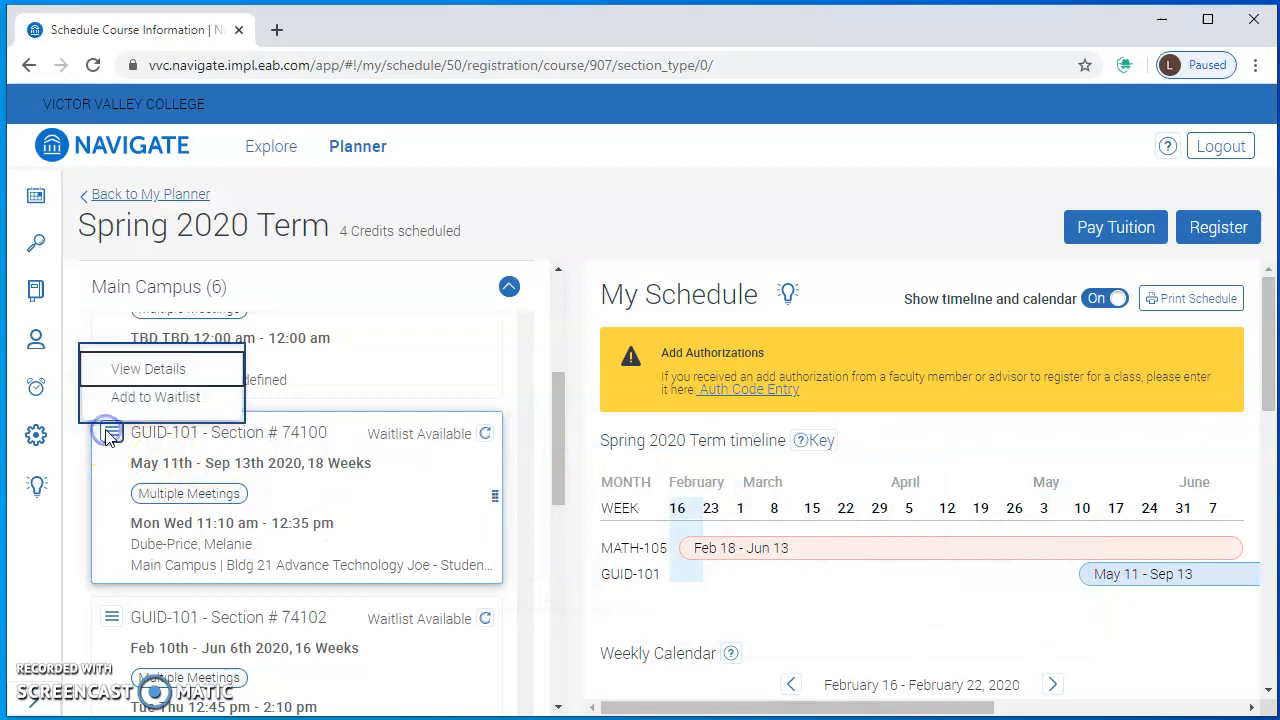
pyautogui.click(156, 396)
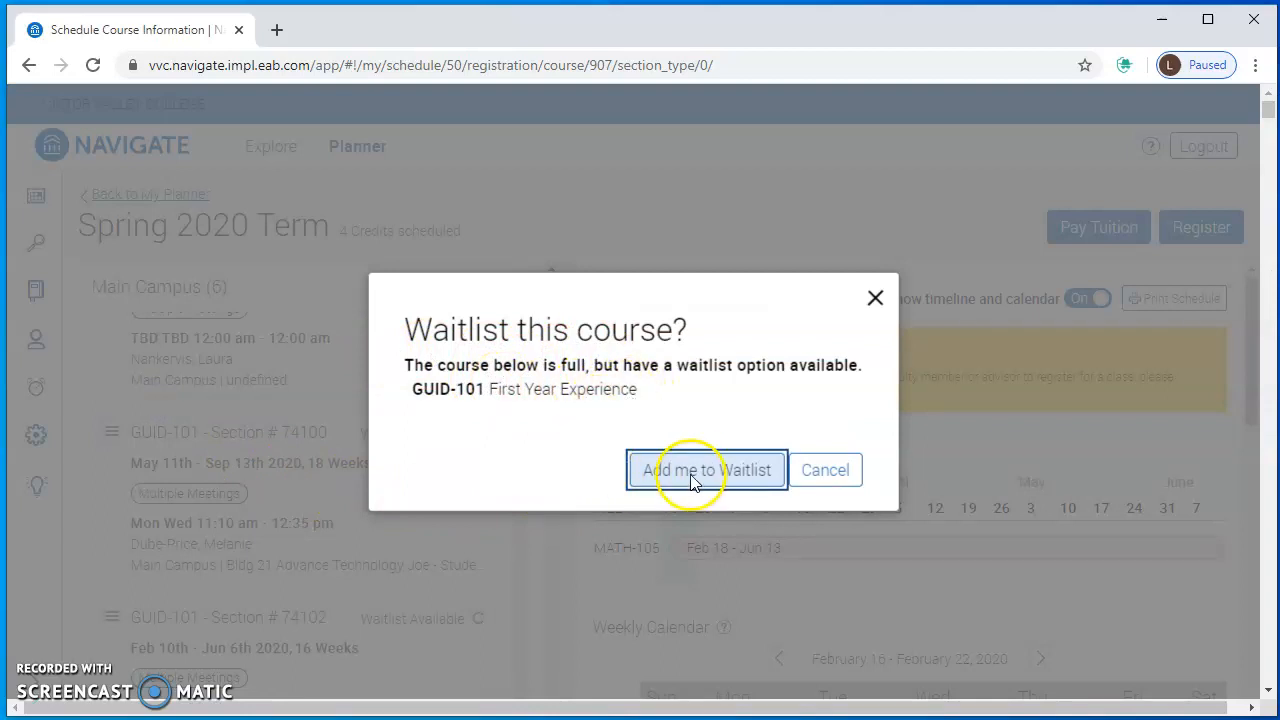
pyautogui.click(706, 470)
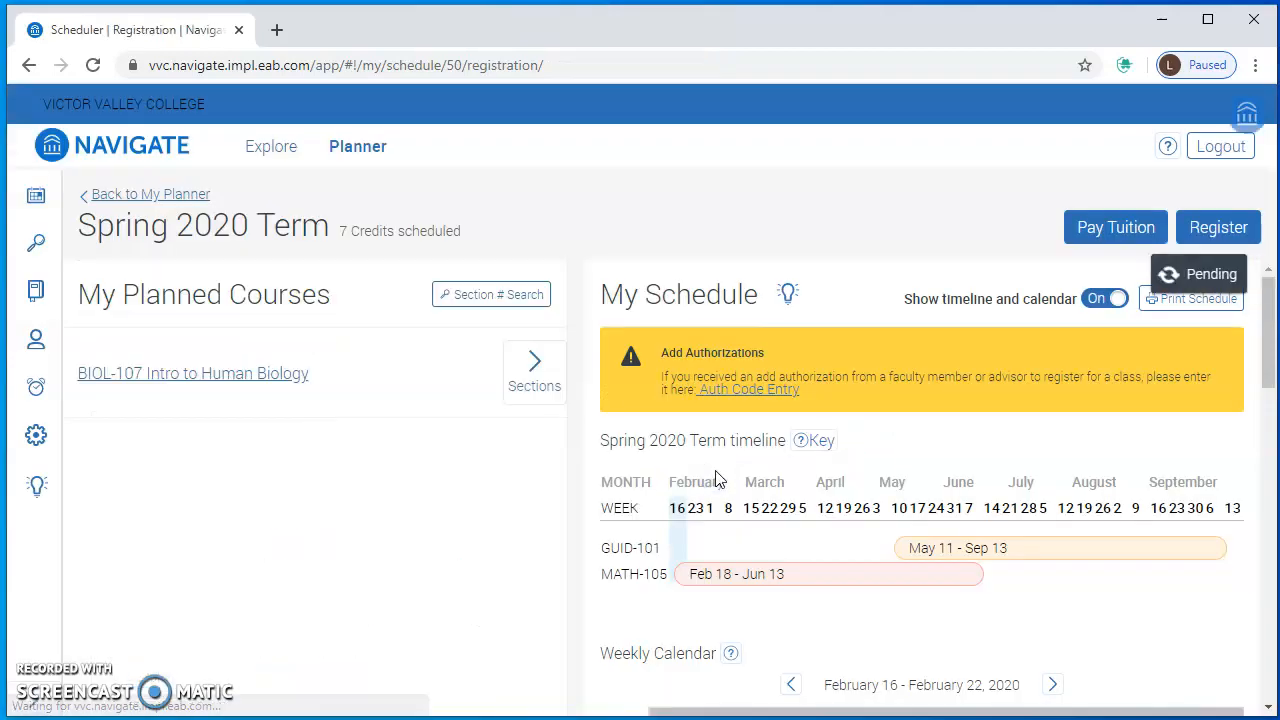
pyautogui.click(1218, 228)
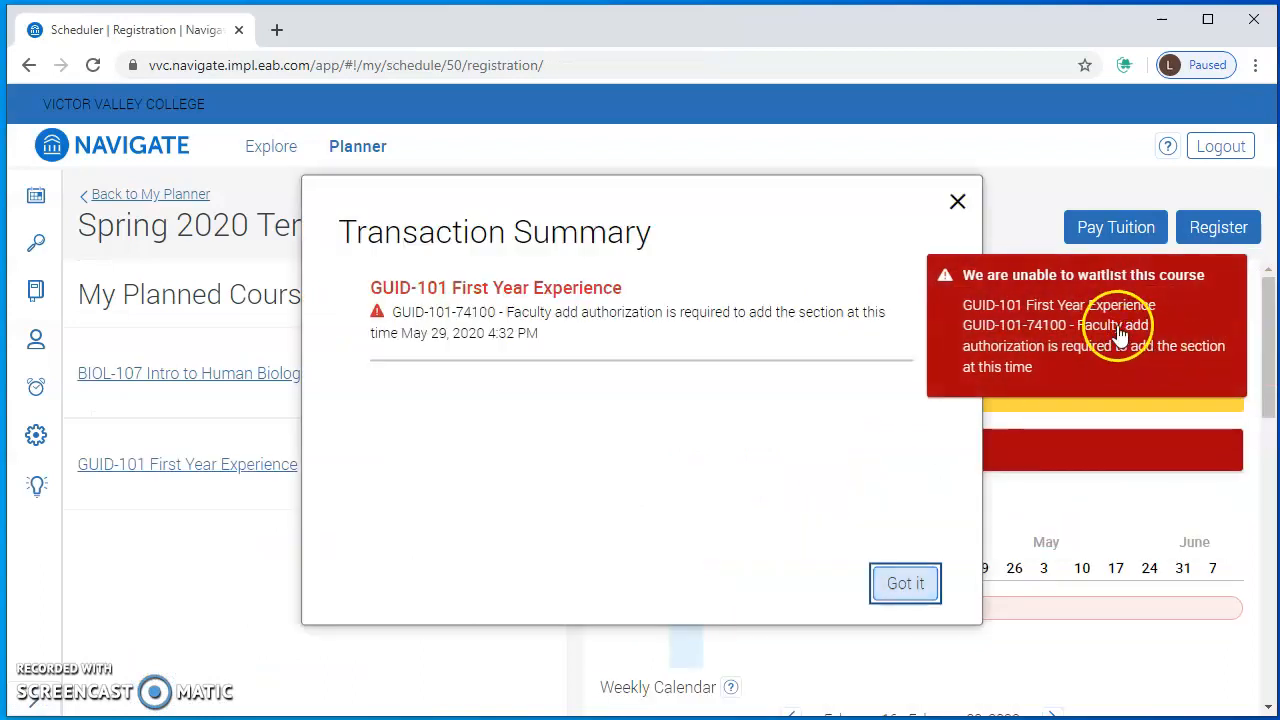
pyautogui.moveTo(548, 292)
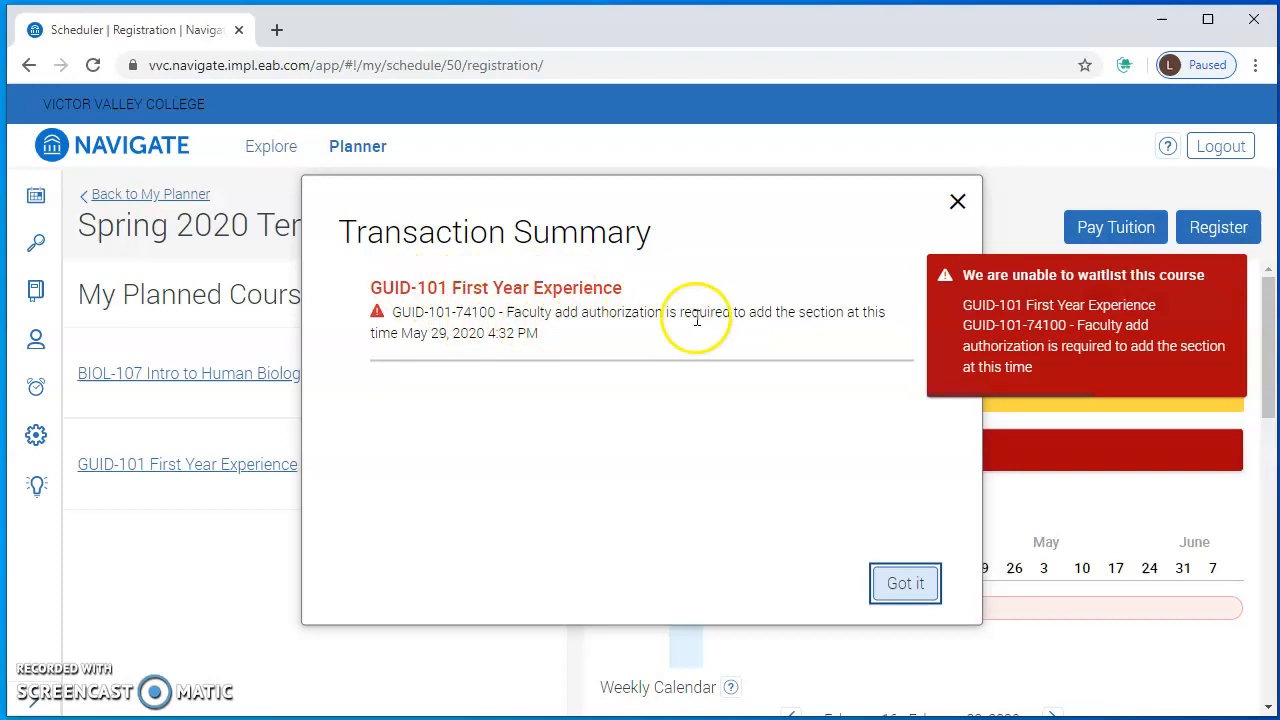
# Dismiss the Transaction Summary and follow the Auth Code Entry link from the Add Authorizations banner.
pyautogui.click(904, 584)
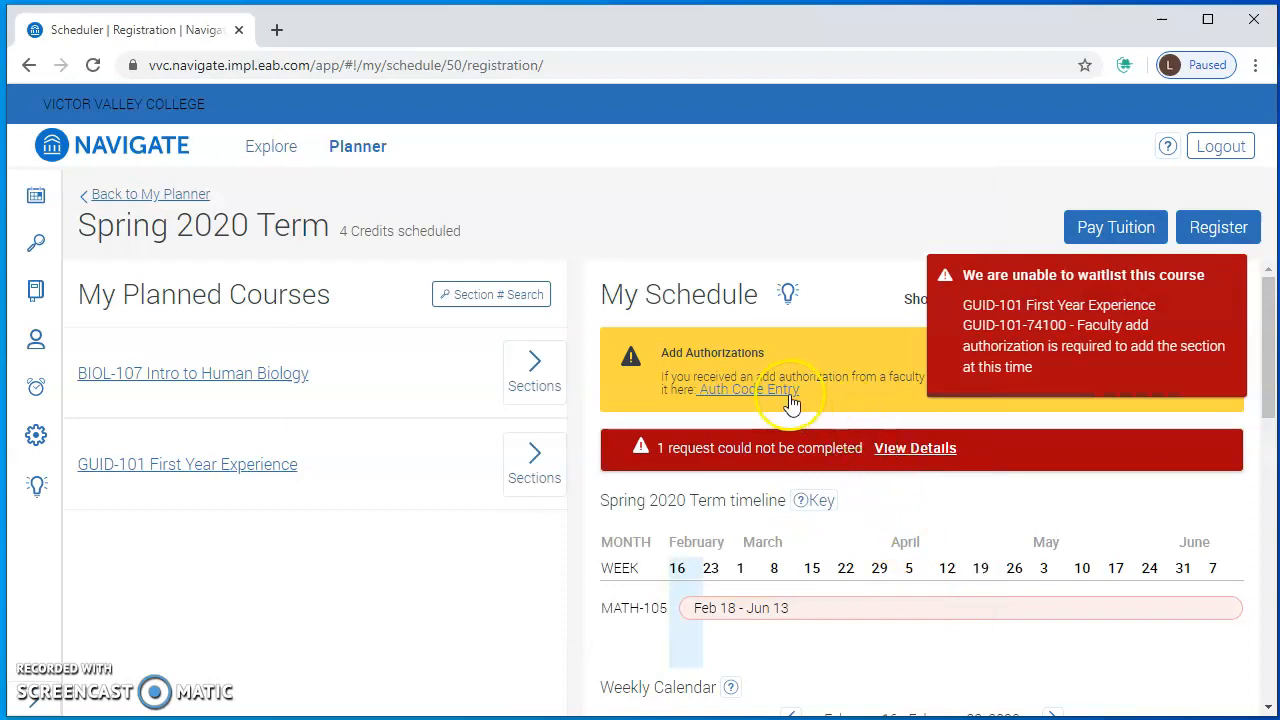
pyautogui.moveTo(788, 412)
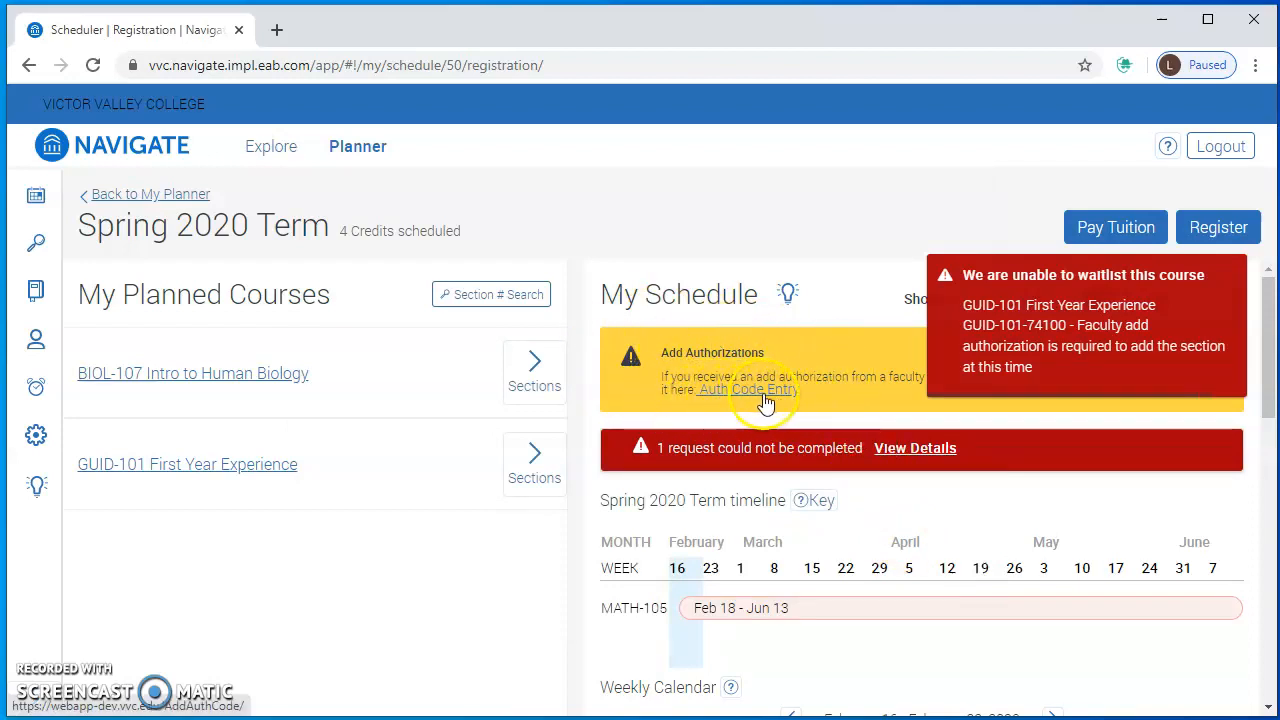
pyautogui.click(752, 388)
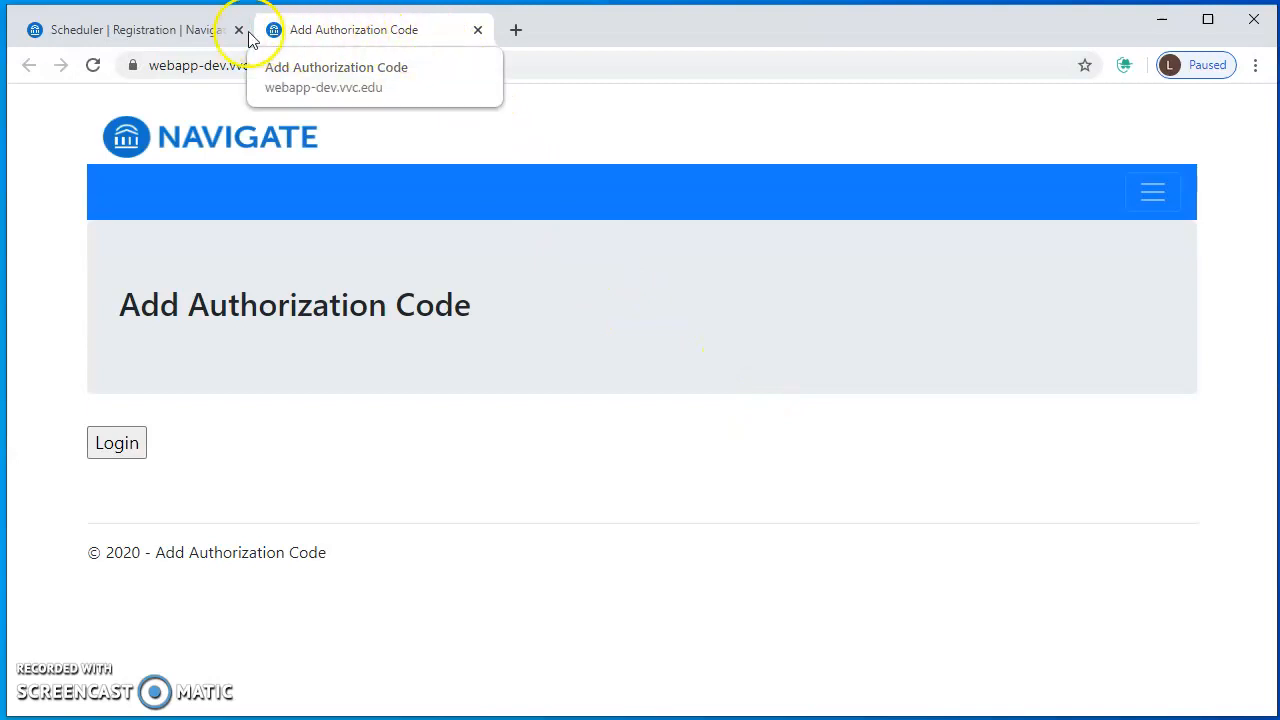
# Log in on the Add Authorization Code page and bring up the Choose Your Terms list.
pyautogui.click(130, 30)
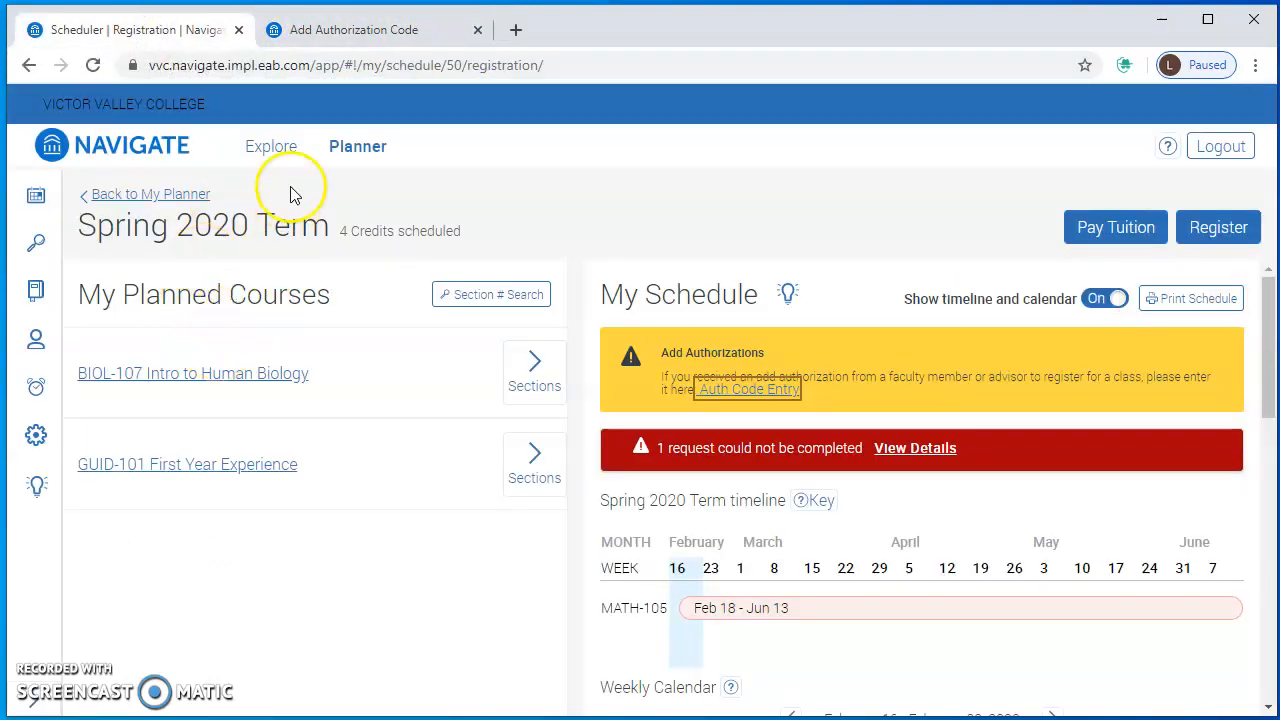
pyautogui.click(356, 30)
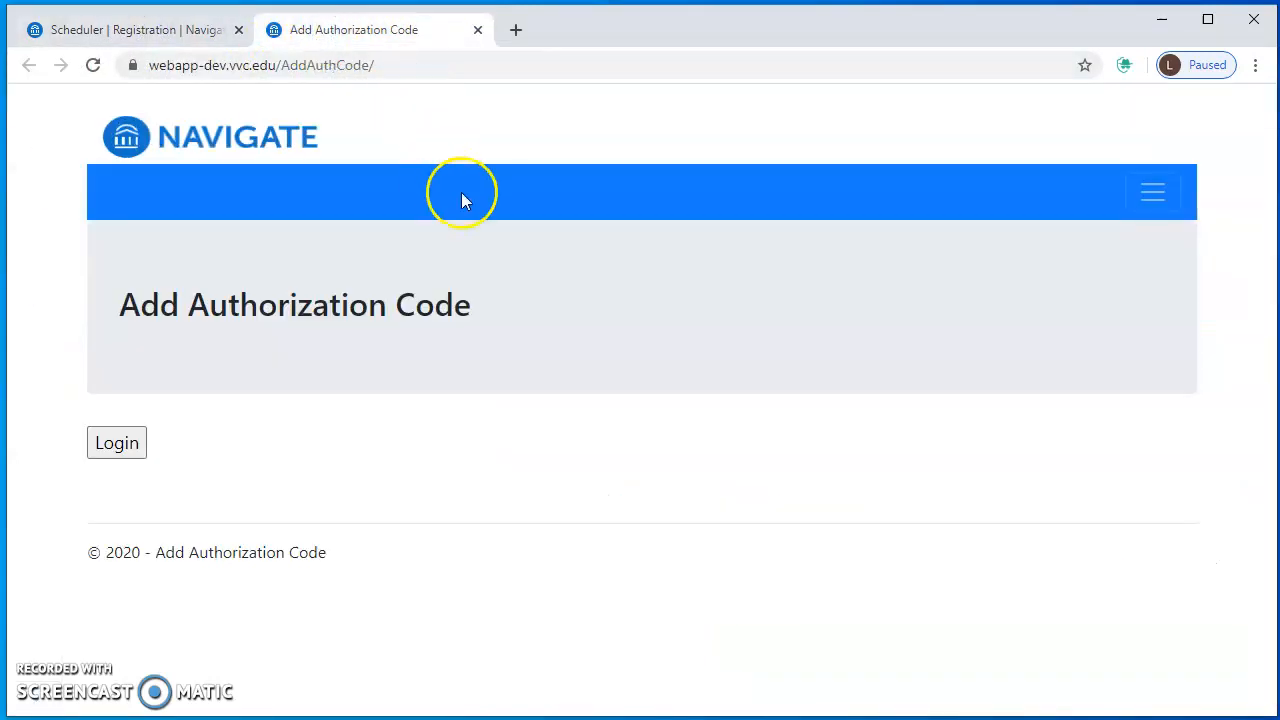
pyautogui.moveTo(304, 498)
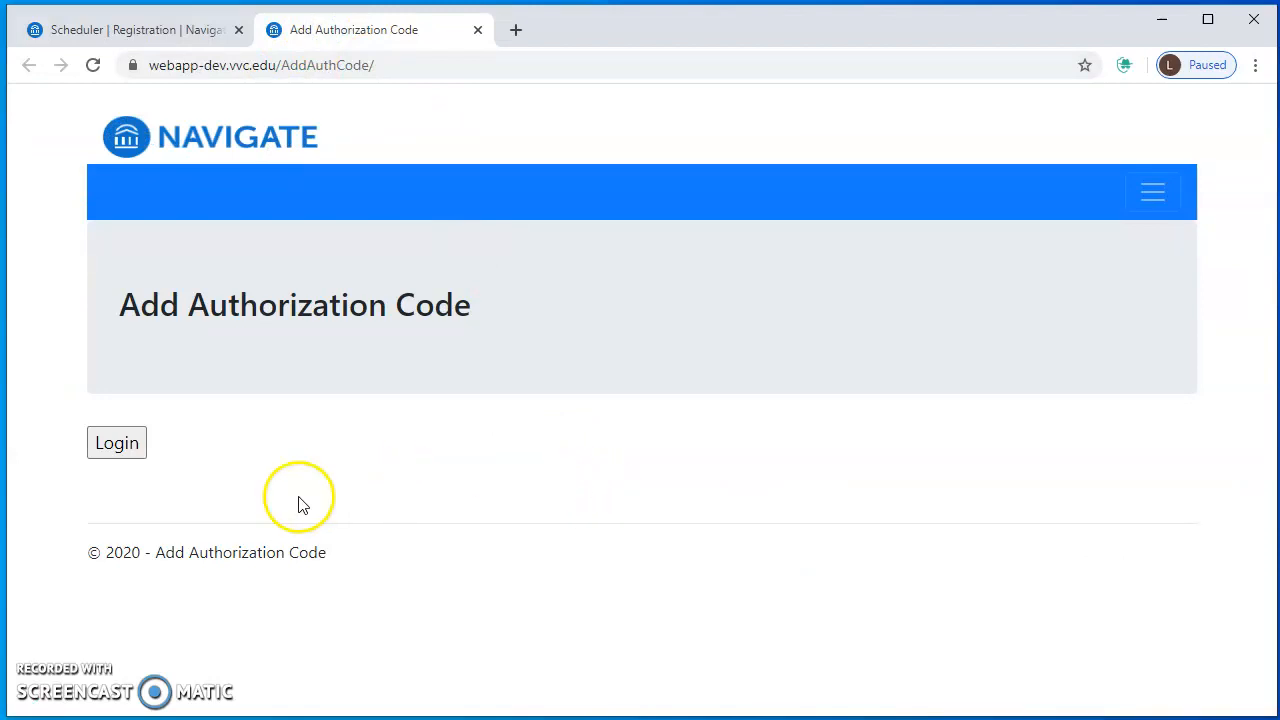
pyautogui.click(116, 442)
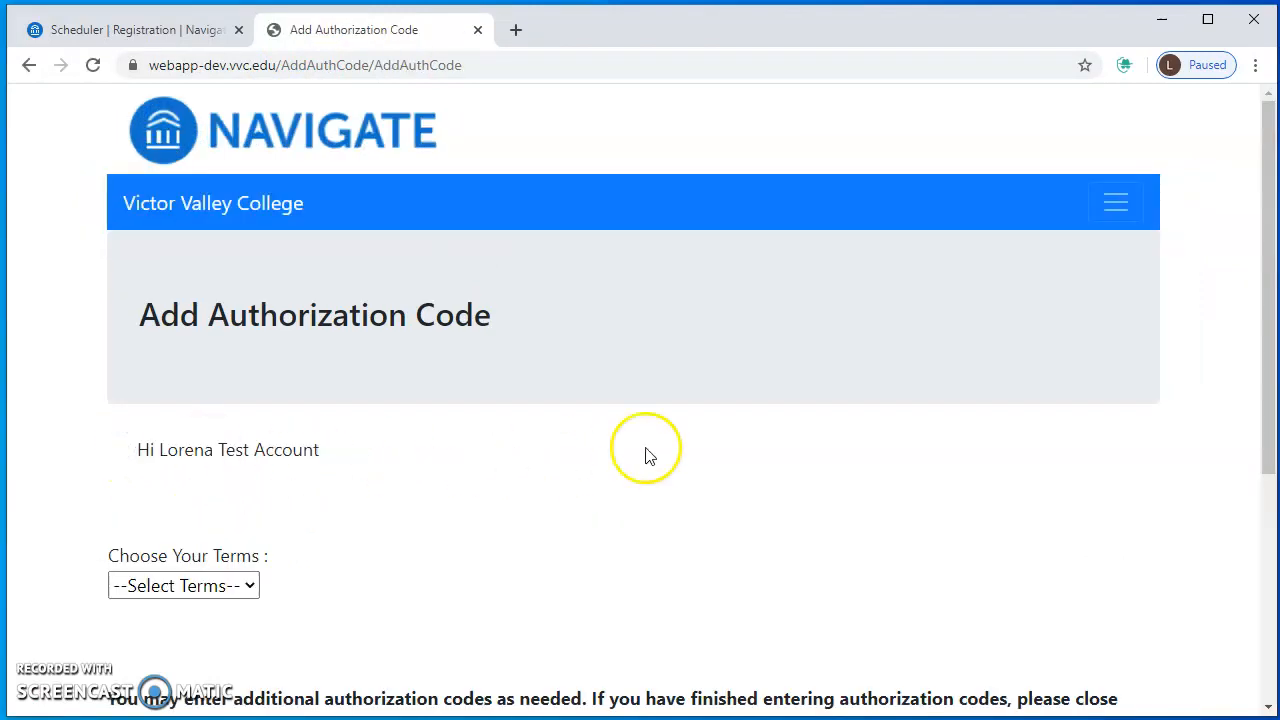
pyautogui.scroll(-3)
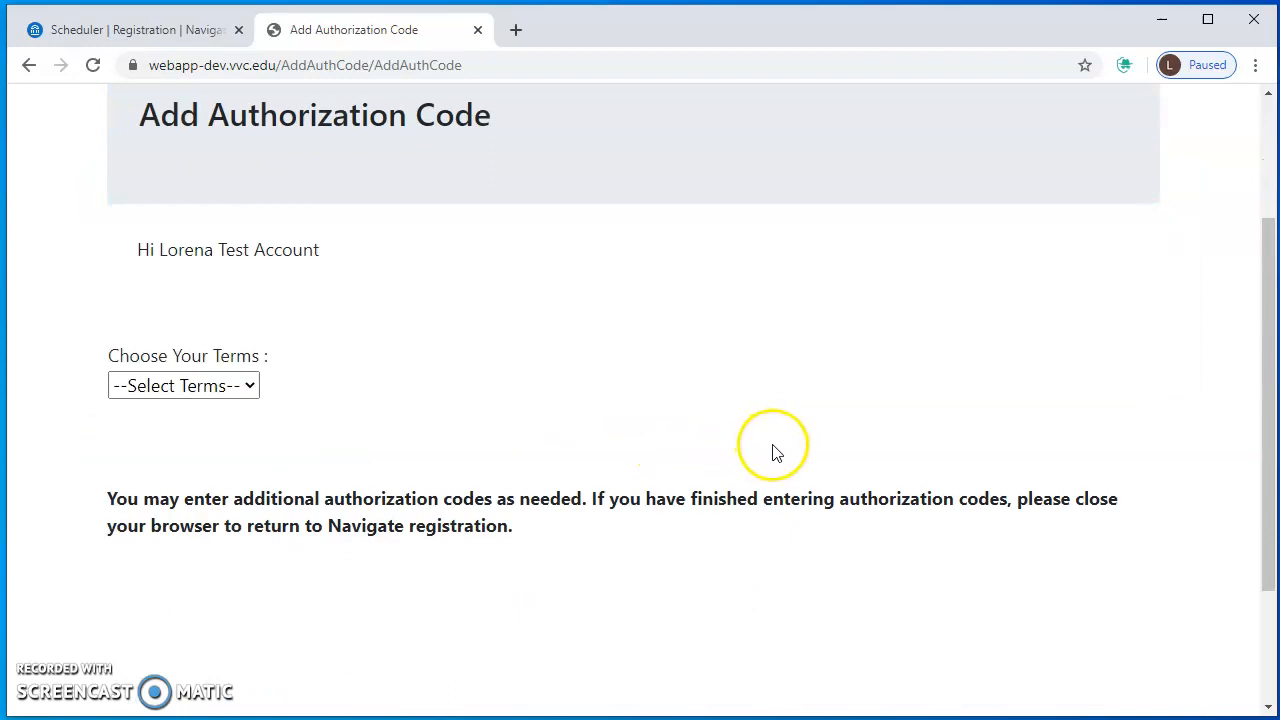
pyautogui.moveTo(568, 342)
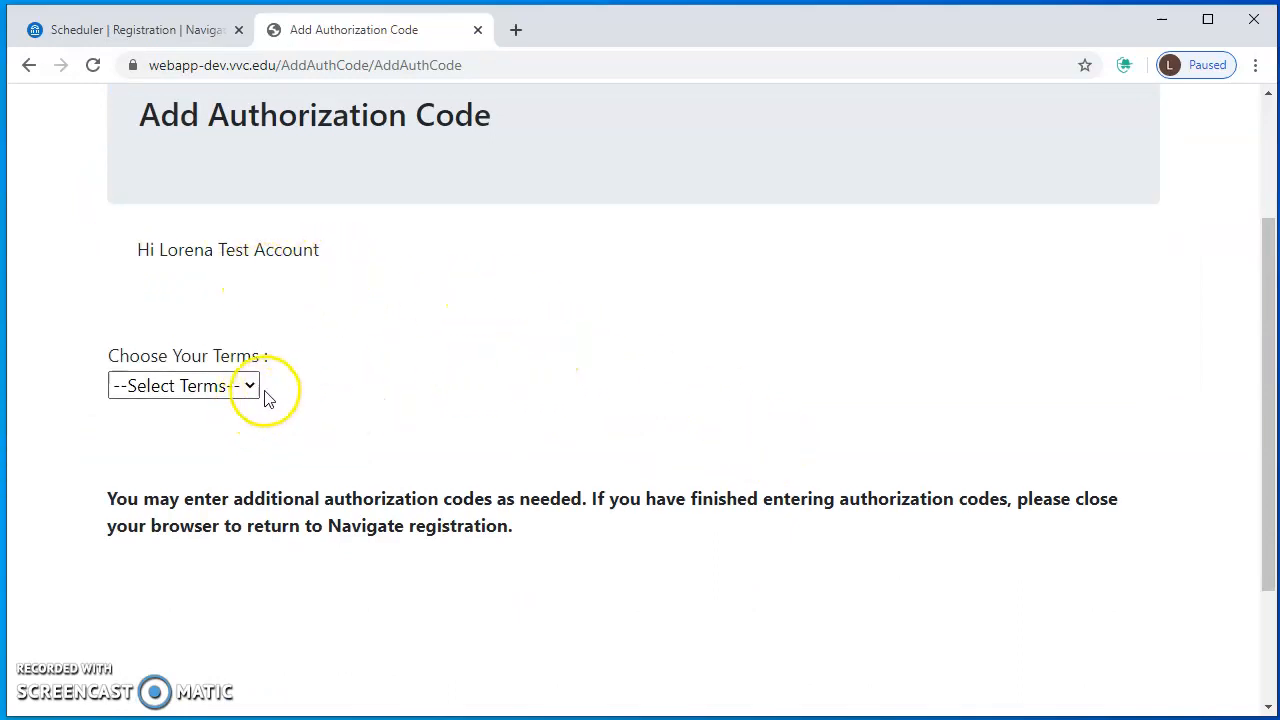
pyautogui.click(184, 384)
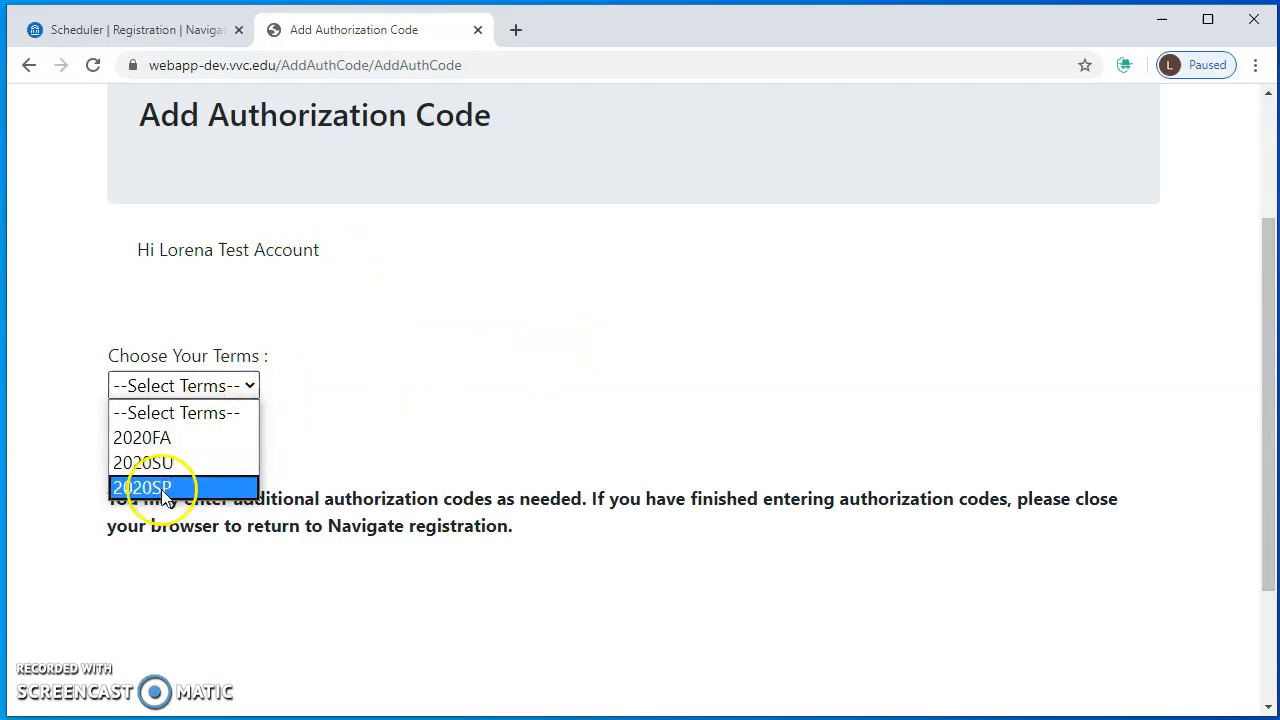
# Choose term 2020SP, subject GUID, course GUID-101 and section 74100 for the authorization code.
pyautogui.click(144, 488)
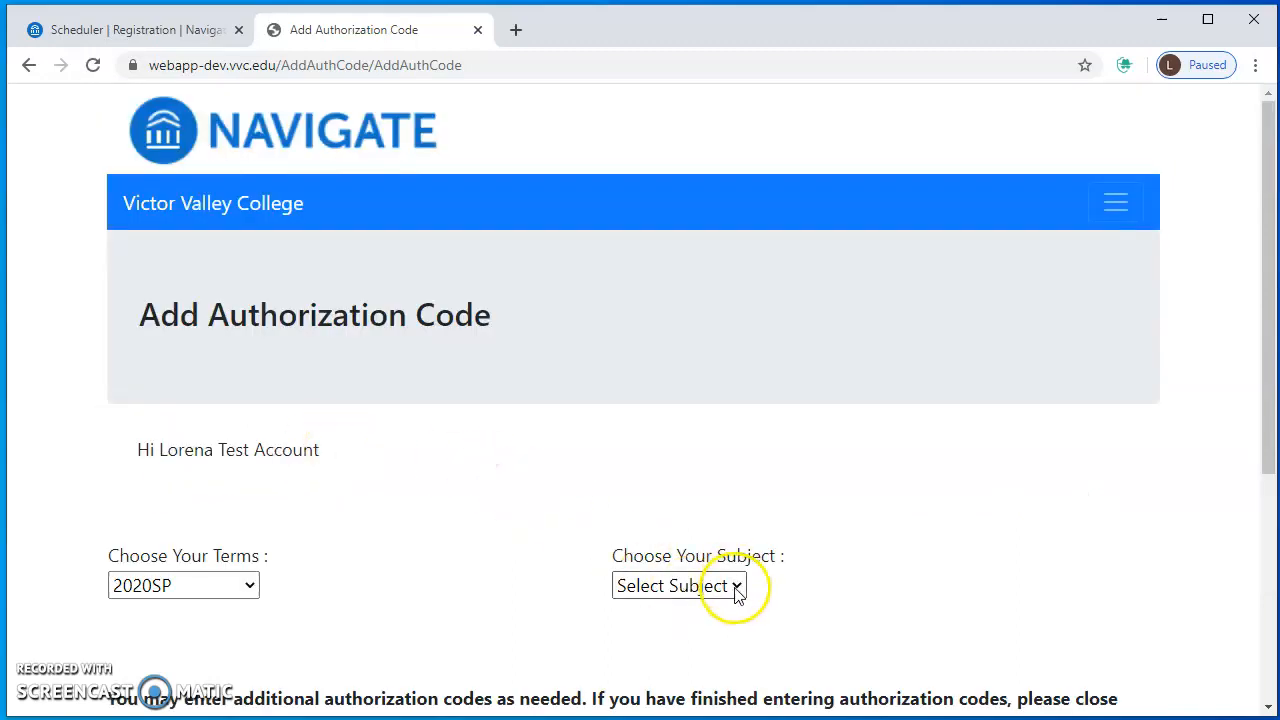
pyautogui.click(678, 584)
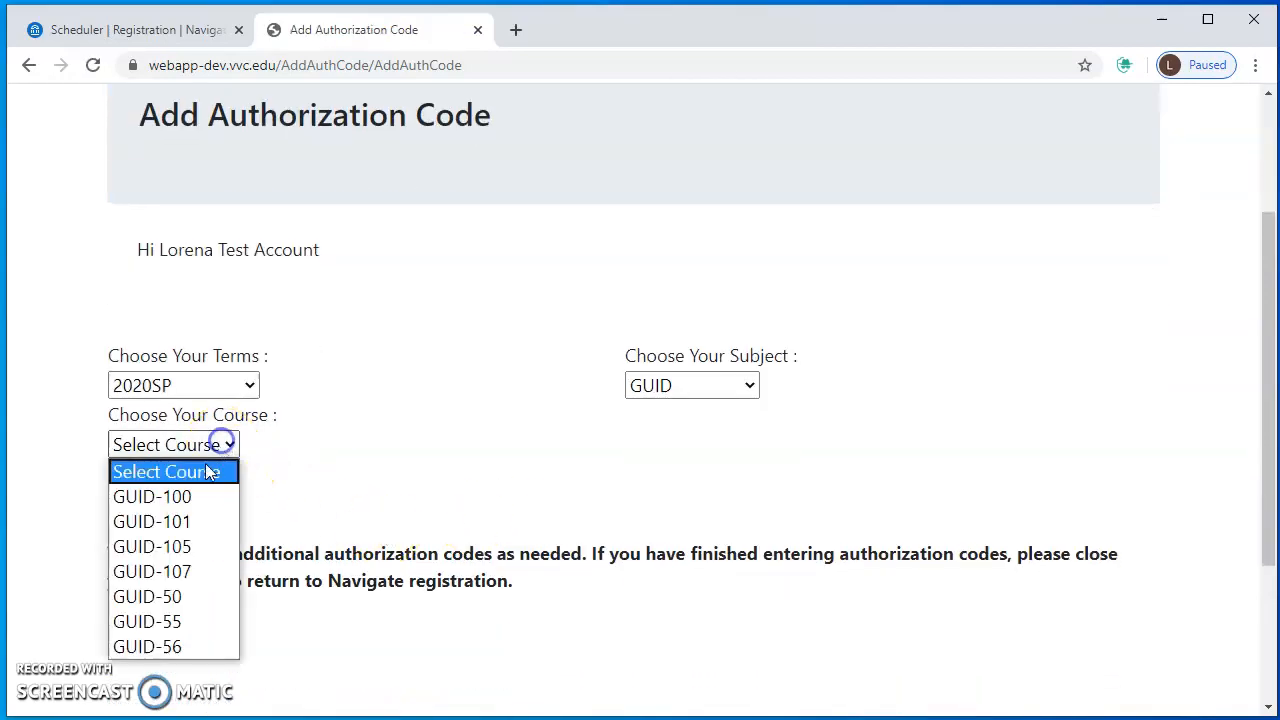
pyautogui.click(152, 520)
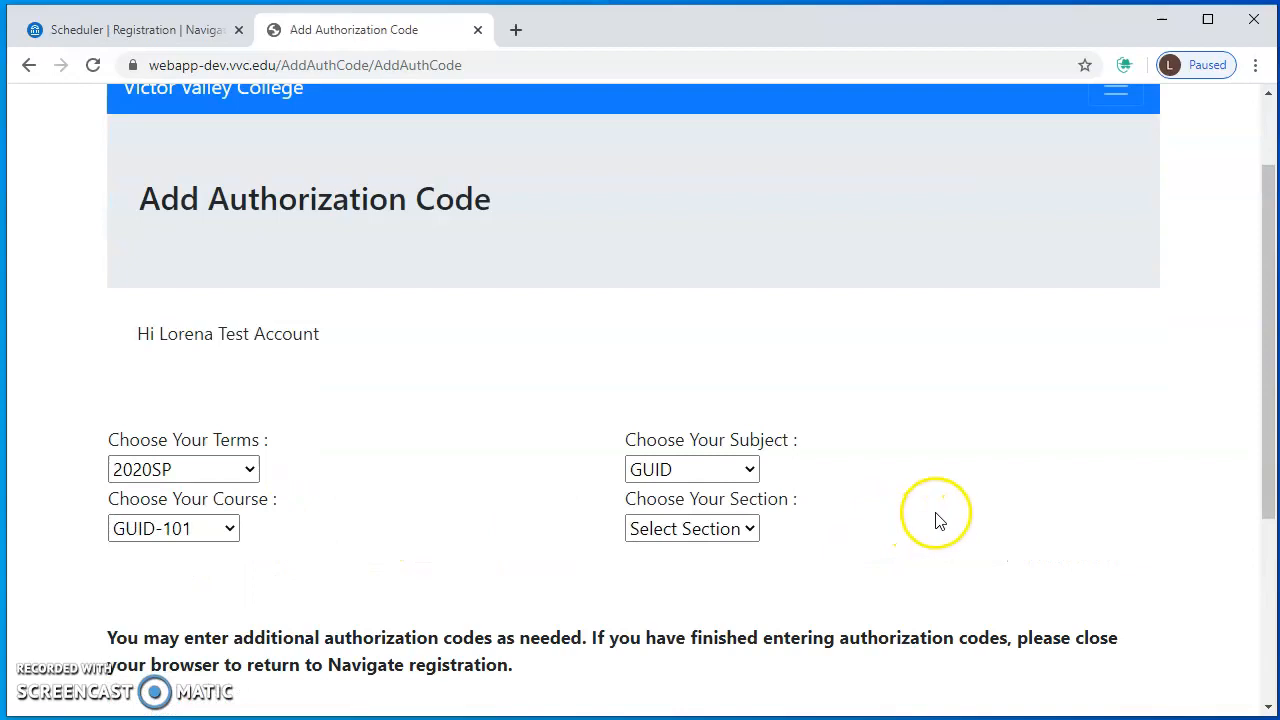
pyautogui.click(690, 444)
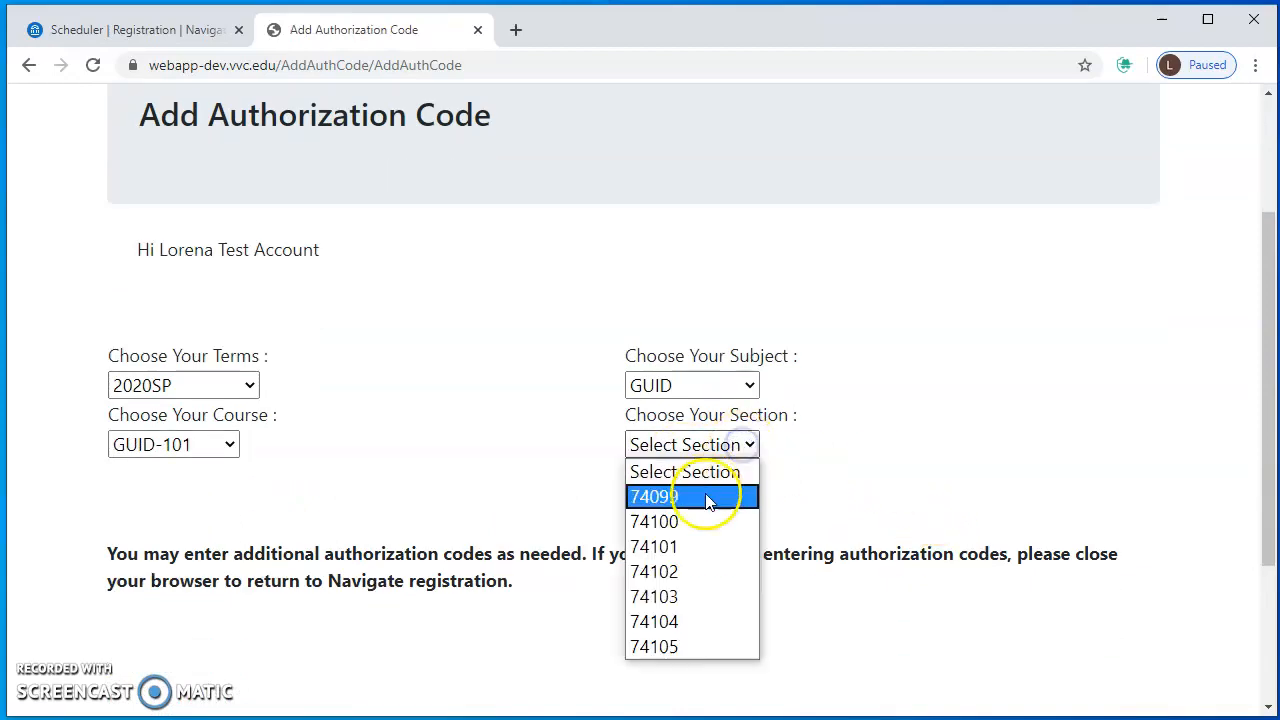
pyautogui.click(654, 520)
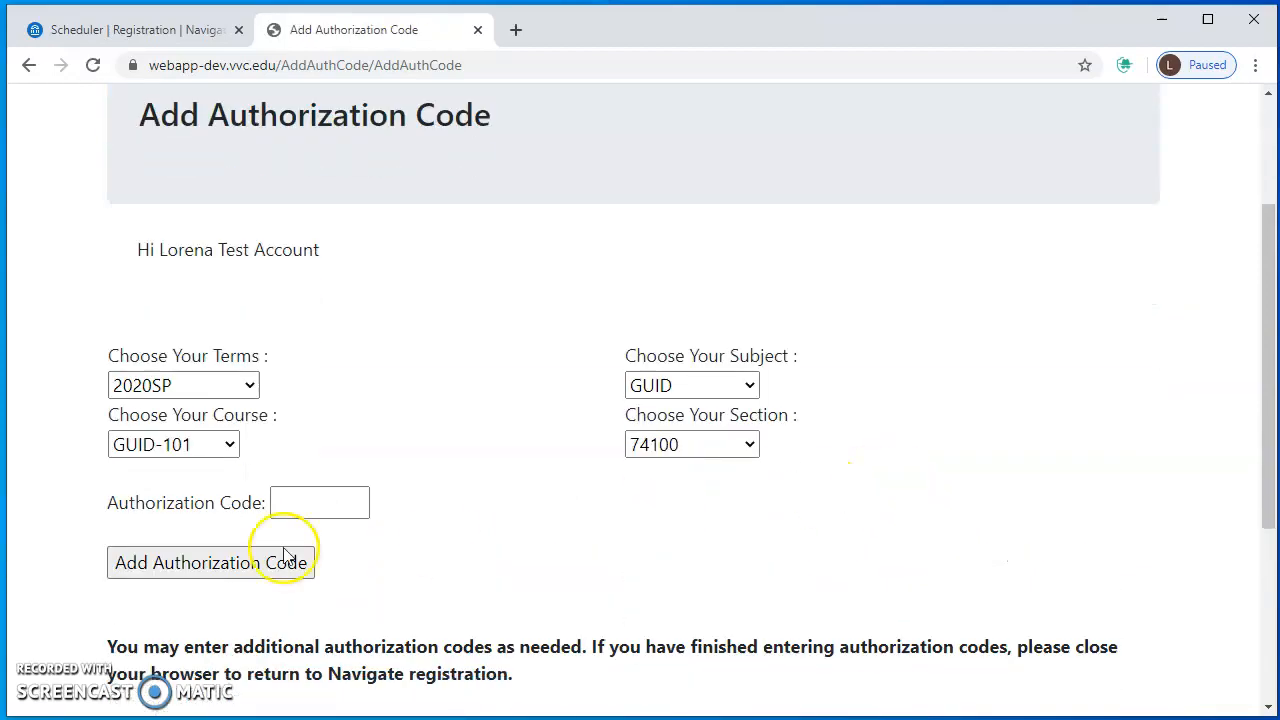
pyautogui.click(318, 502)
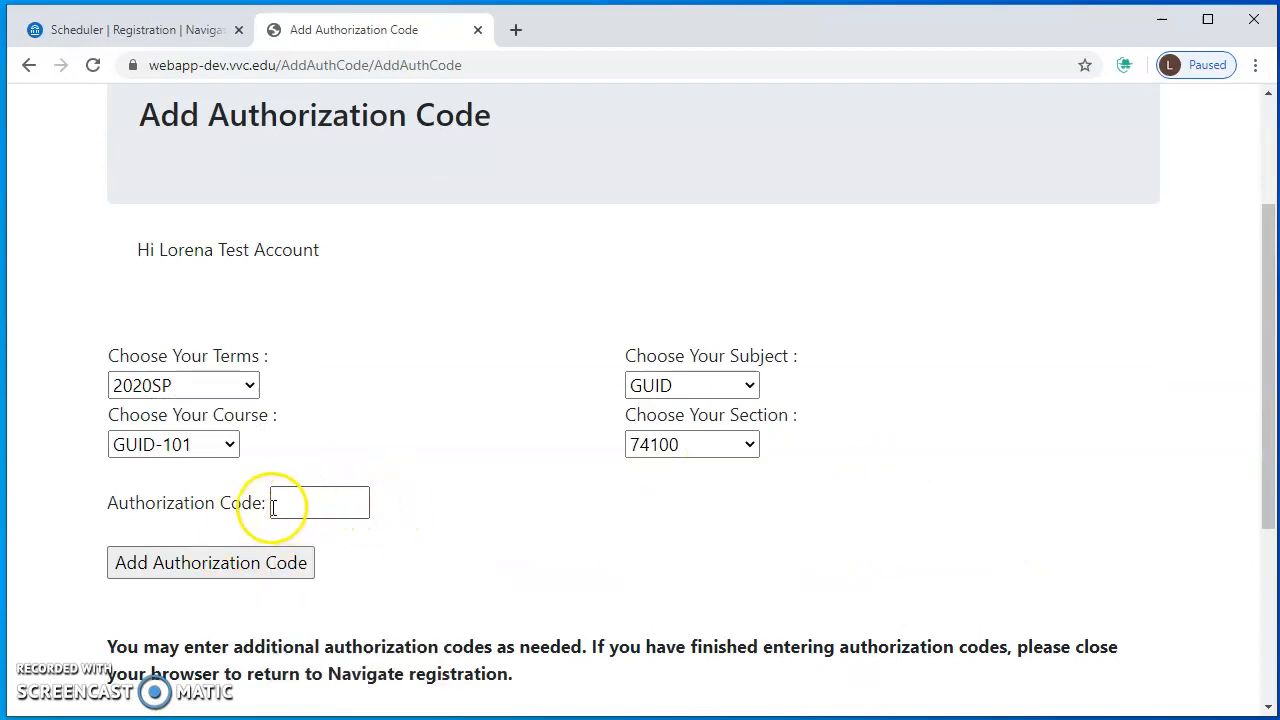
pyautogui.moveTo(360, 512)
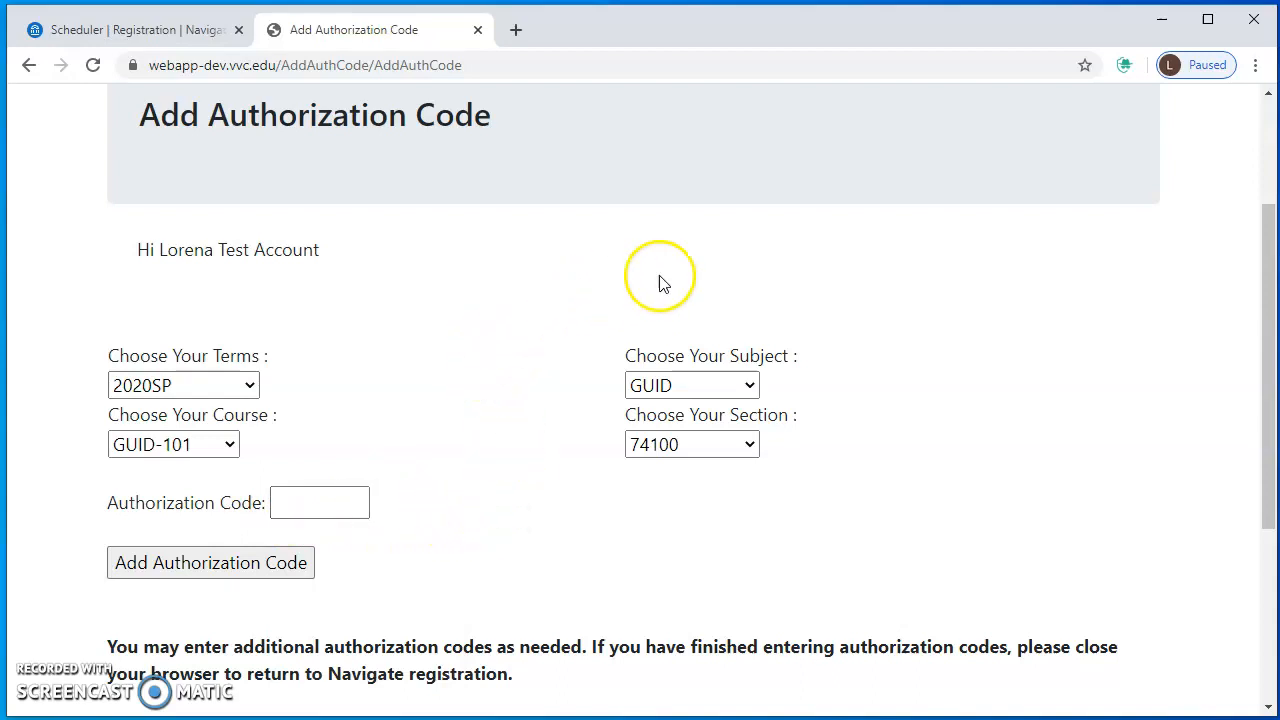
pyautogui.moveTo(368, 276)
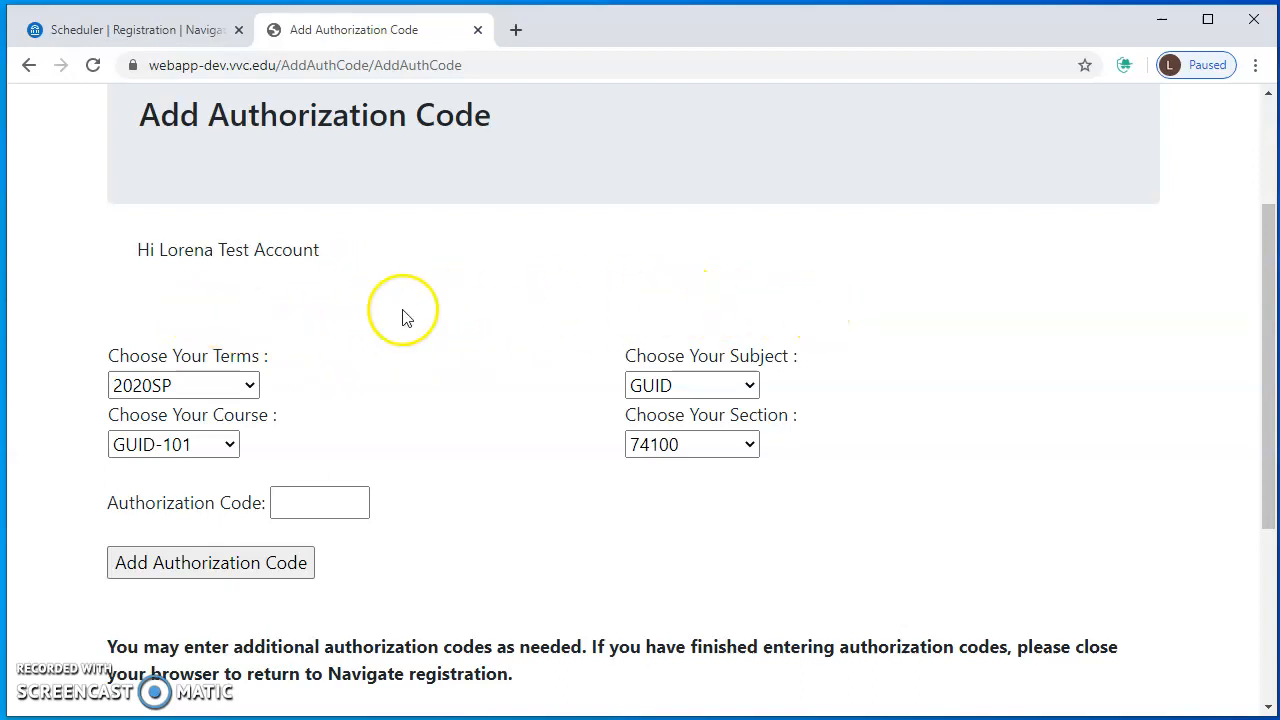
pyautogui.moveTo(484, 512)
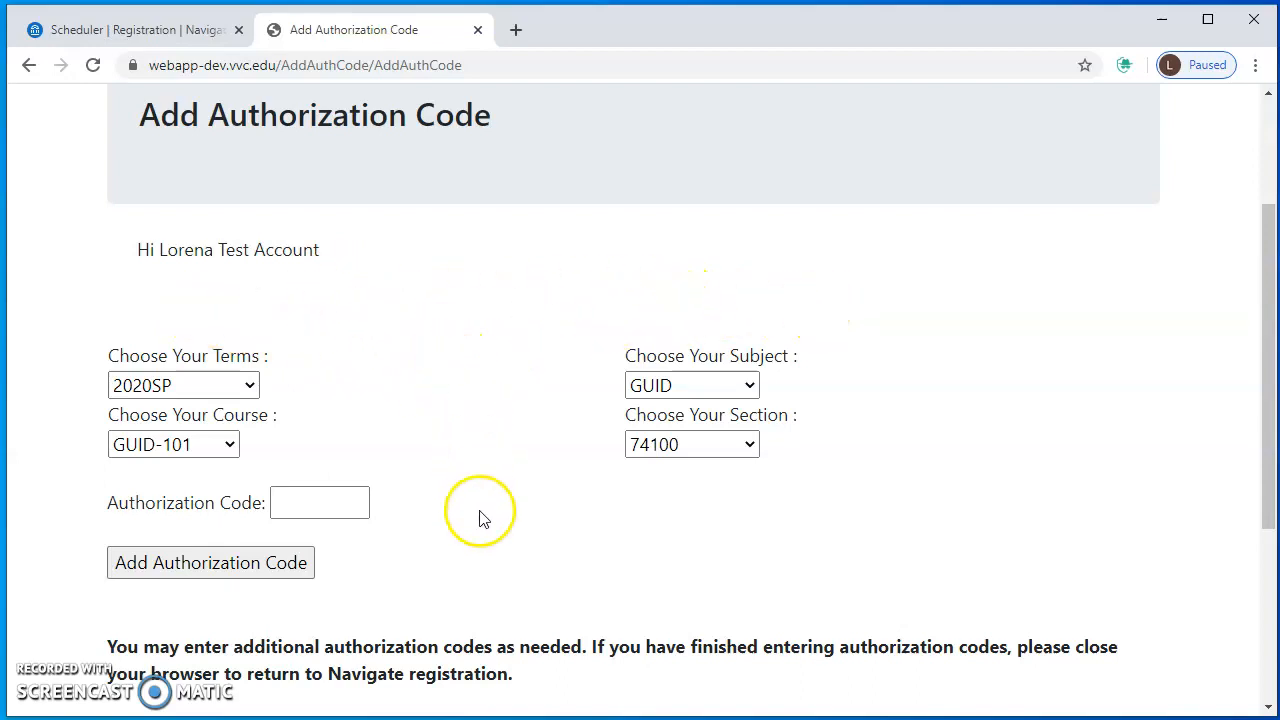
pyautogui.click(320, 502)
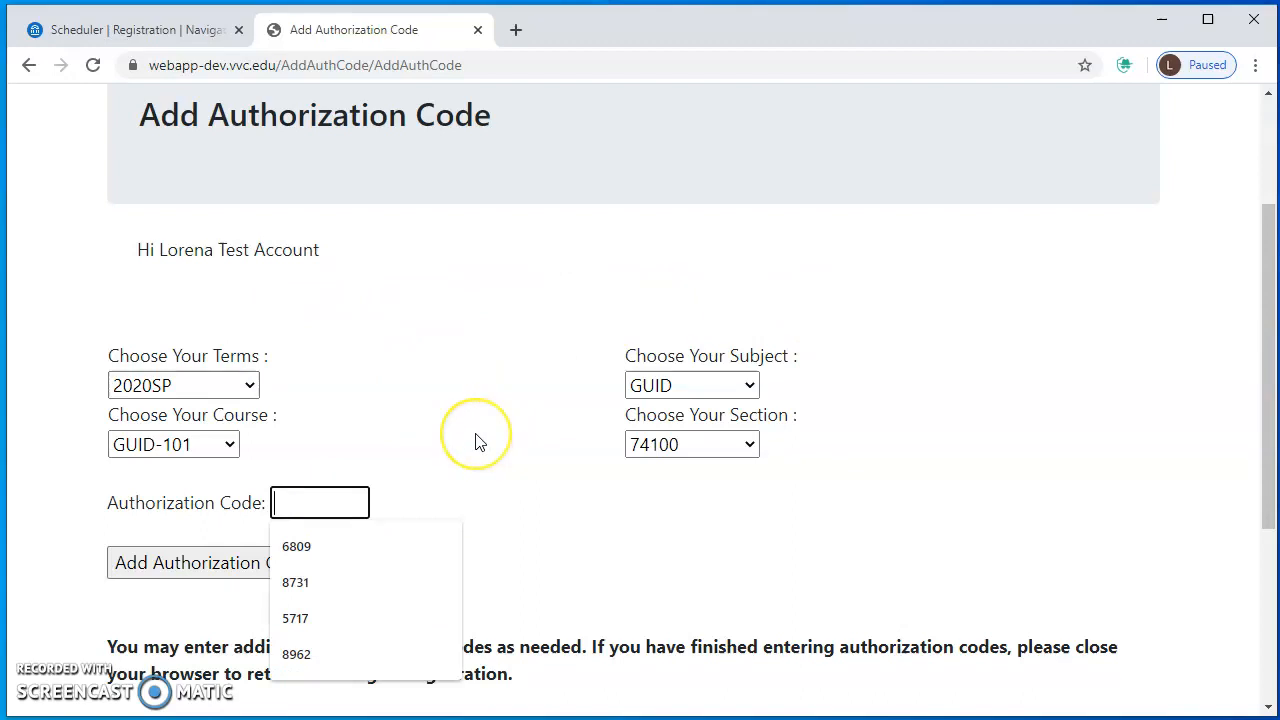
pyautogui.write('912')
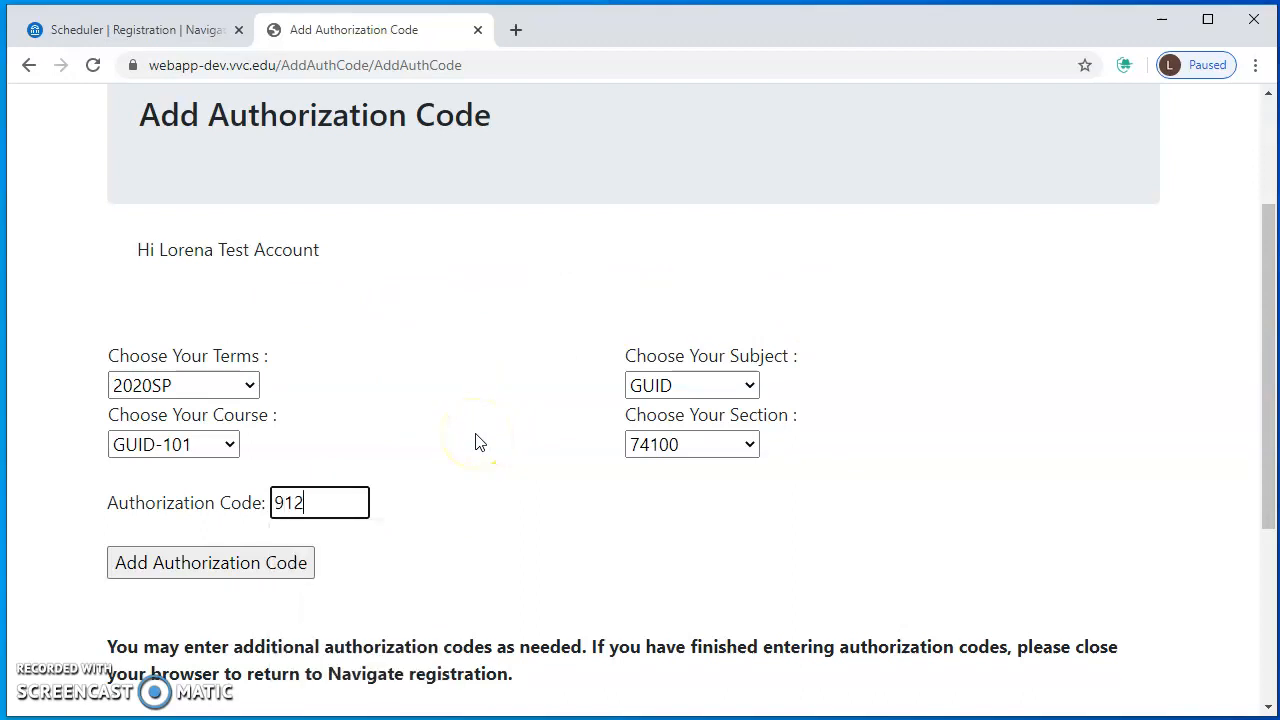
pyautogui.click(210, 562)
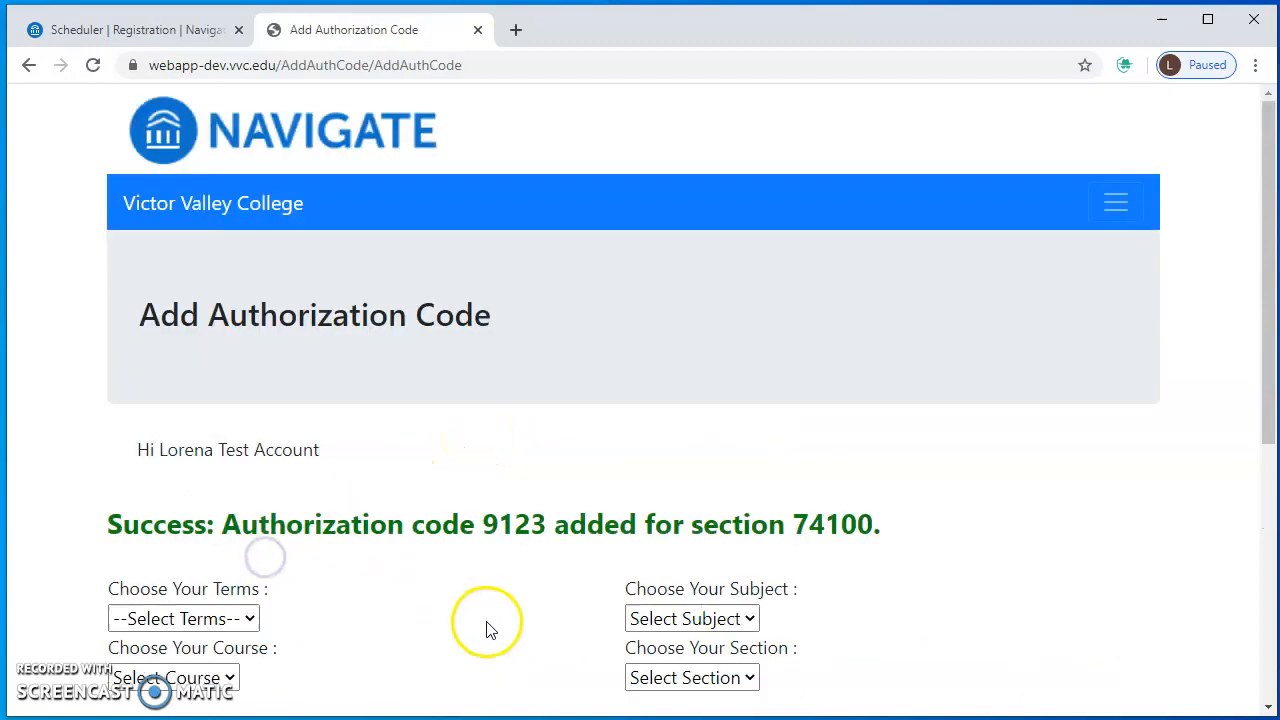
pyautogui.scroll(-3)
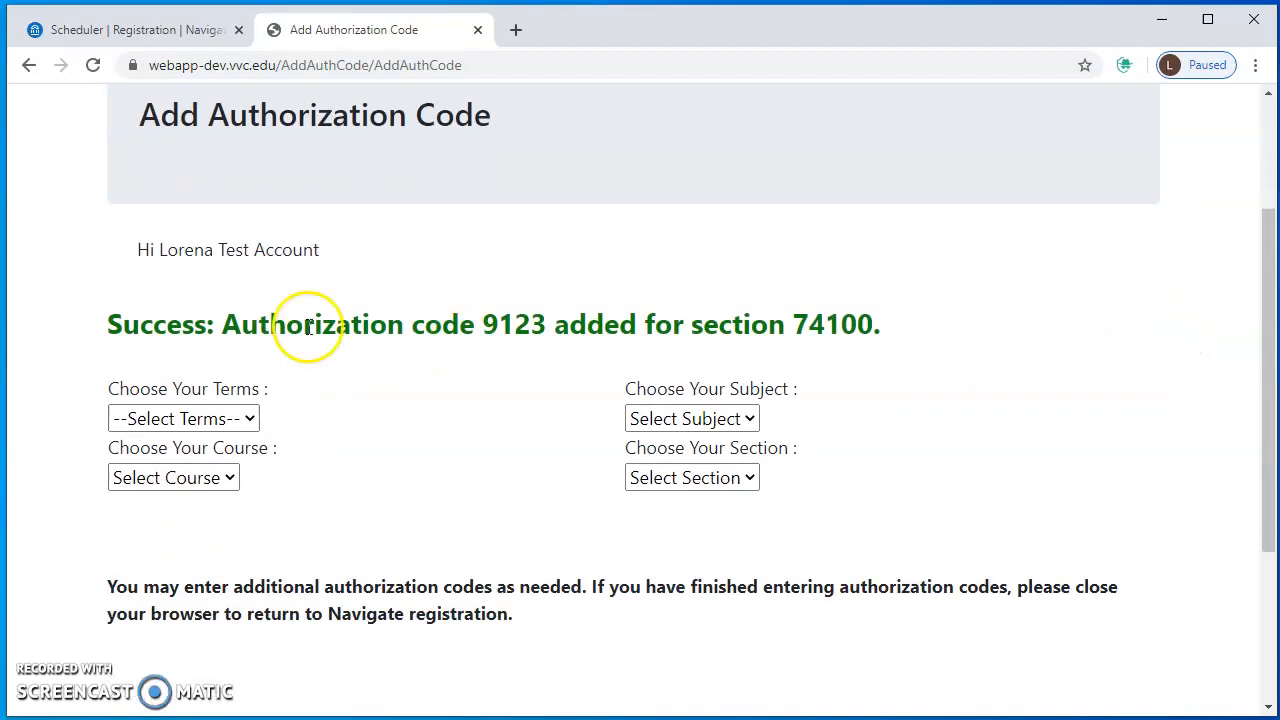
pyautogui.moveTo(852, 336)
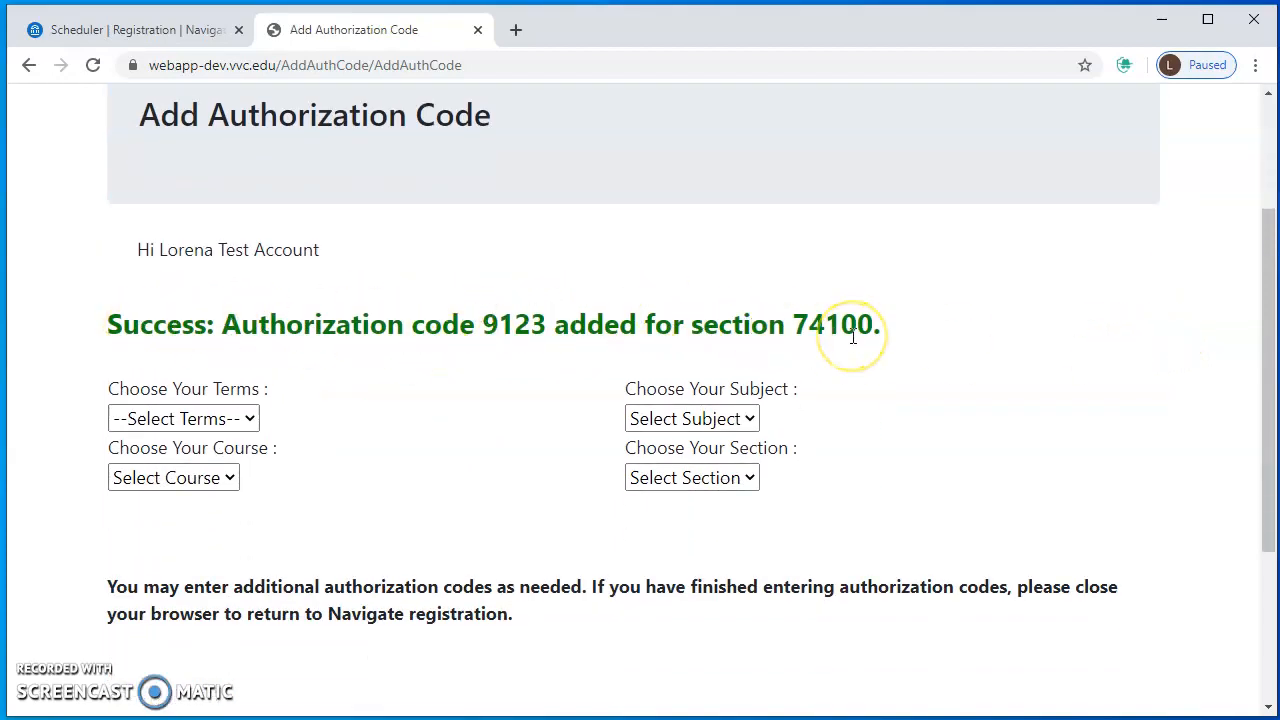
pyautogui.scroll(-3)
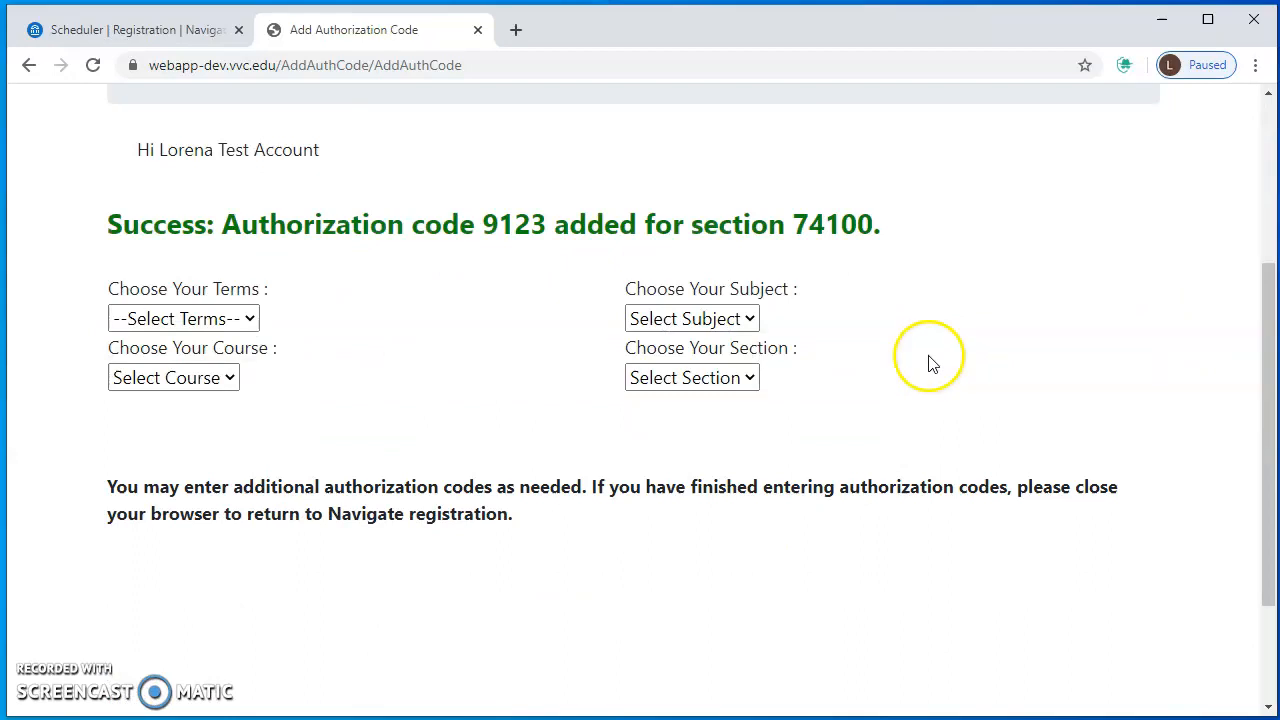
pyautogui.moveTo(236, 424)
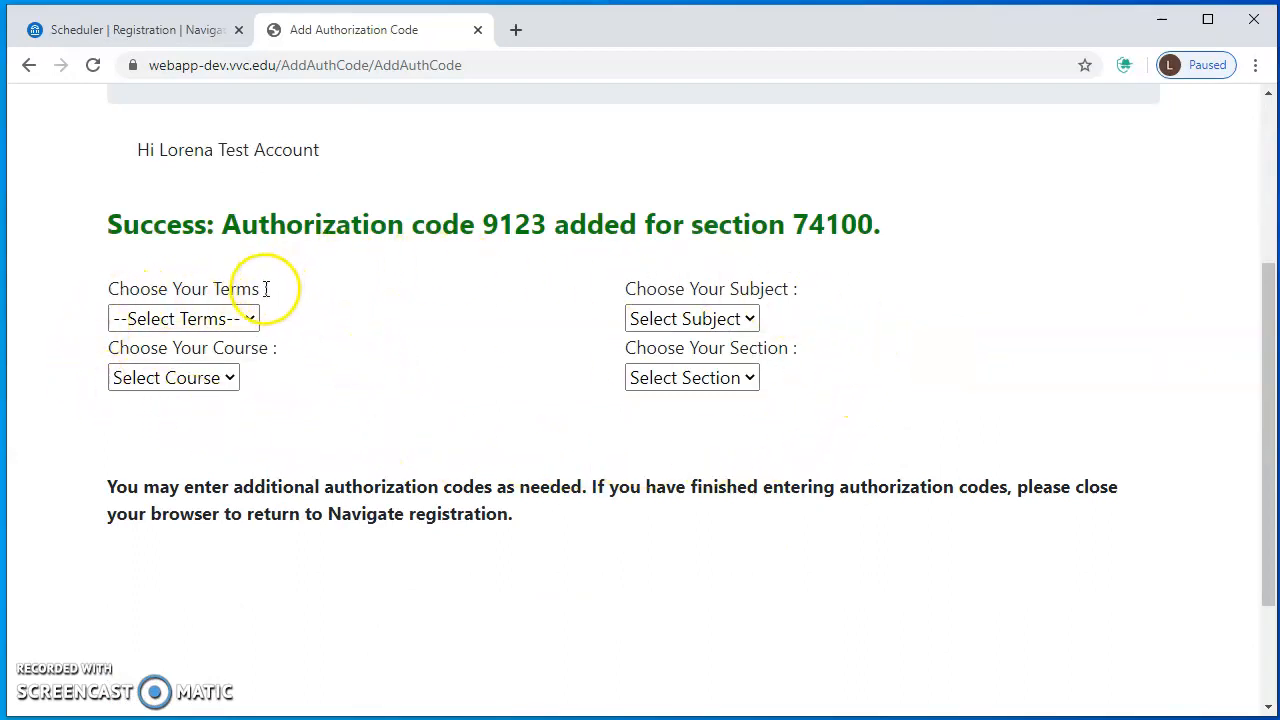
pyautogui.moveTo(692, 438)
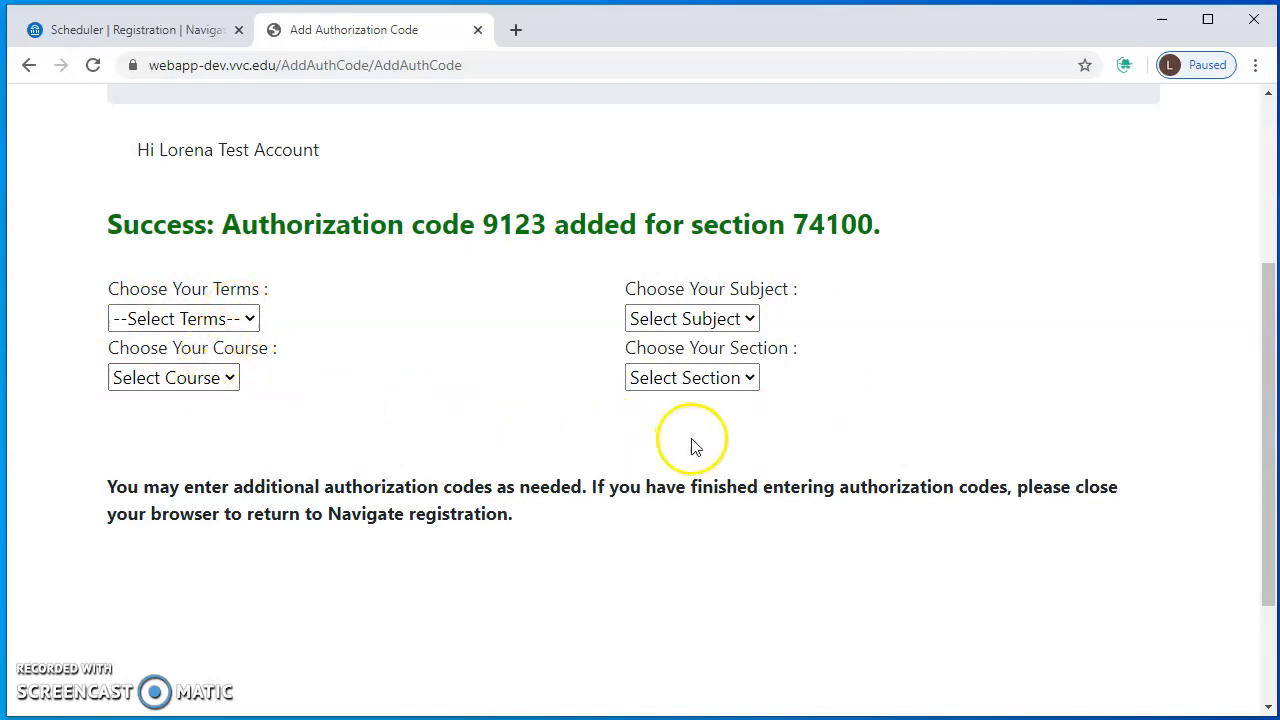
pyautogui.moveTo(930, 428)
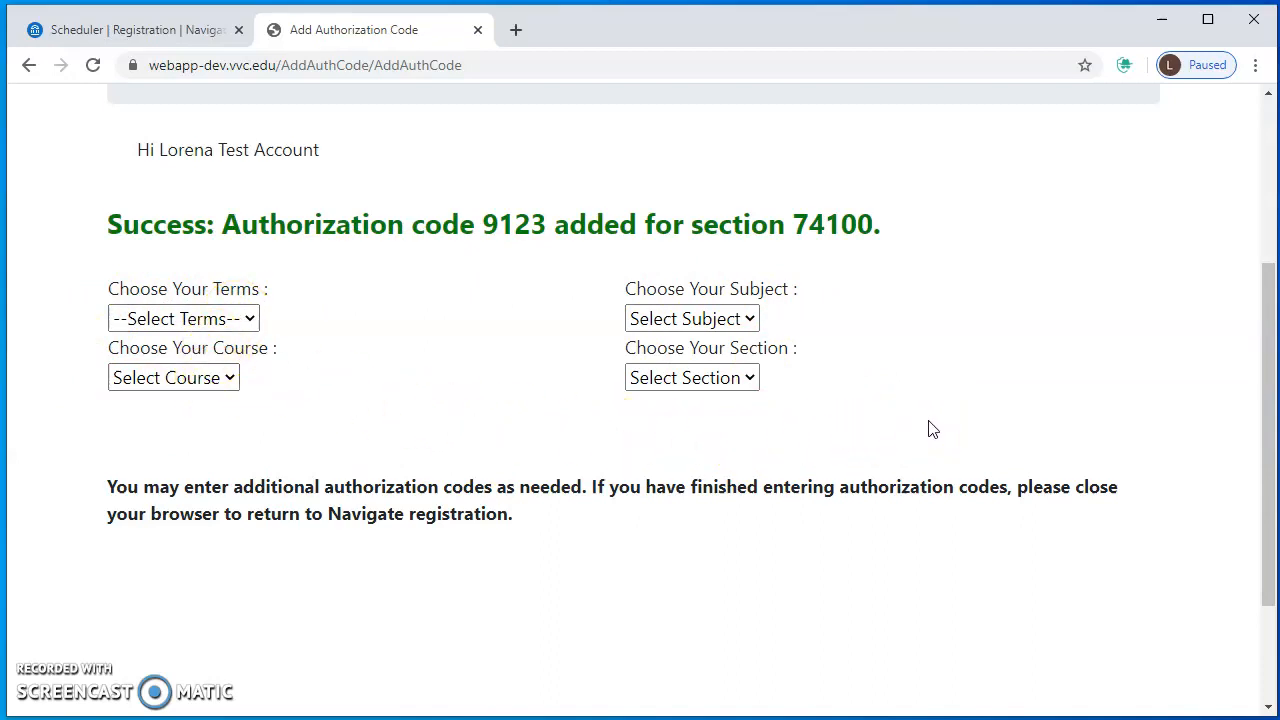
pyautogui.moveTo(1140, 456)
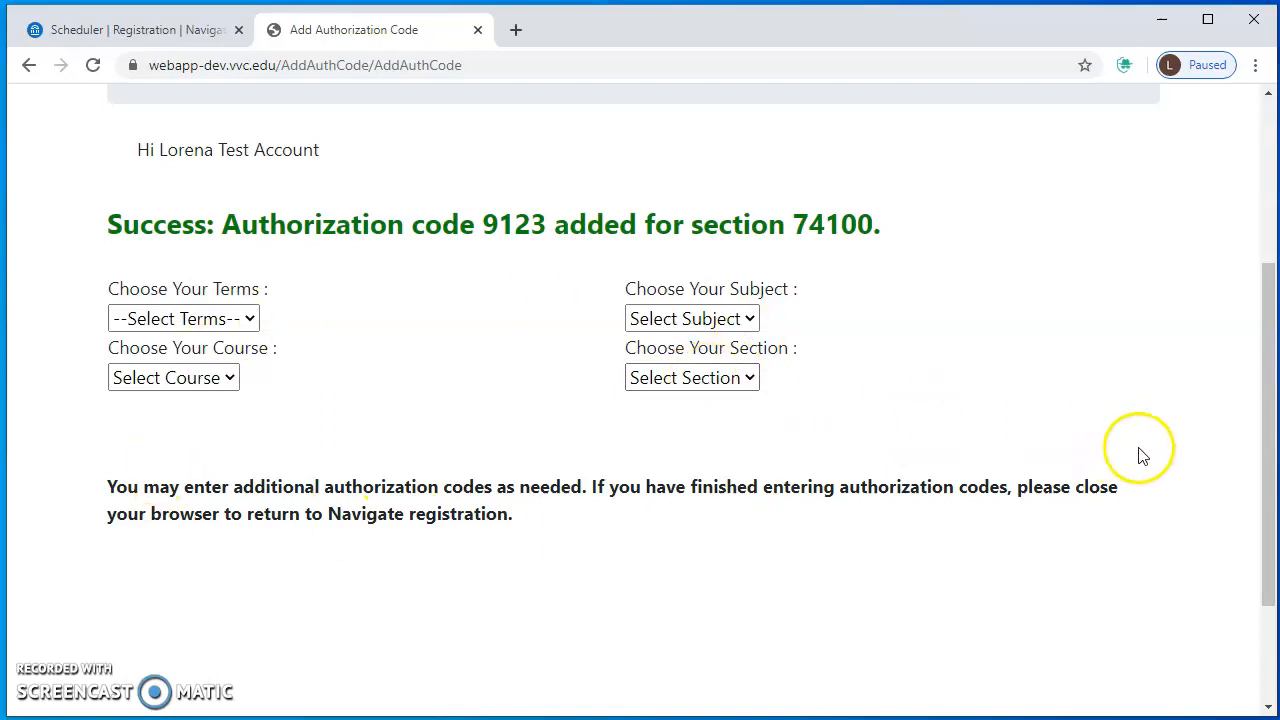
pyautogui.moveTo(780, 560)
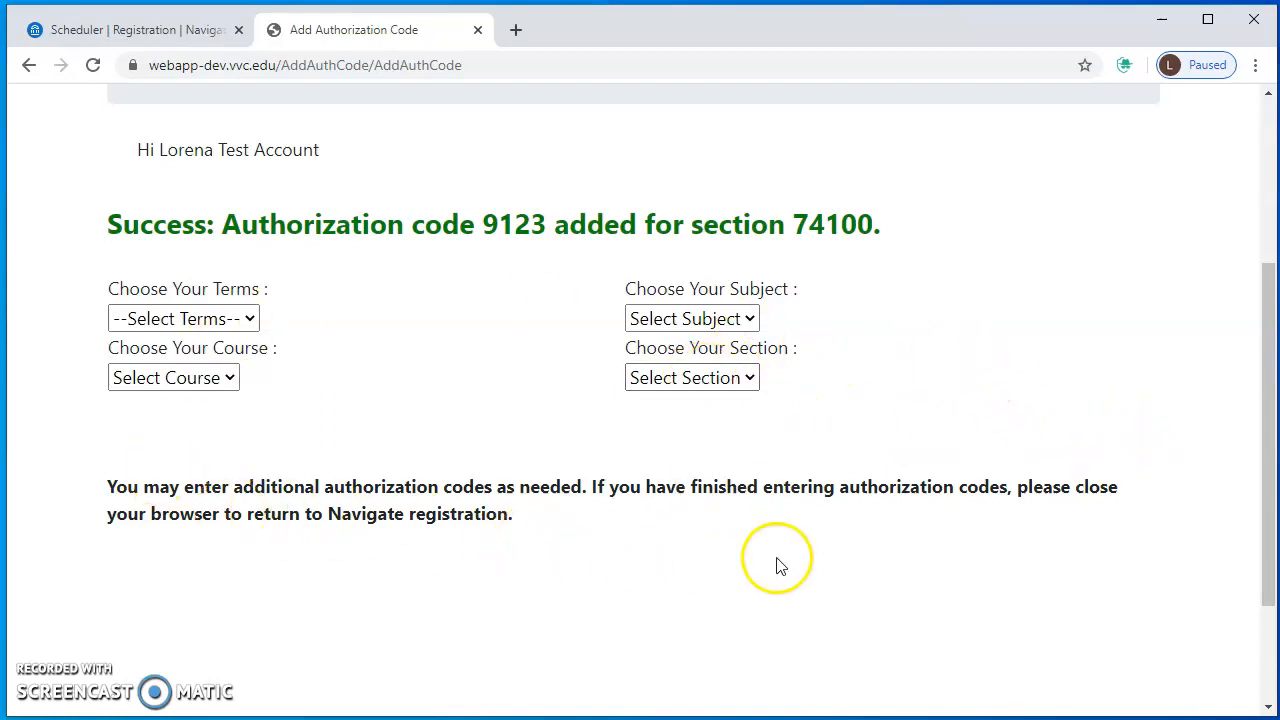
pyautogui.moveTo(782, 298)
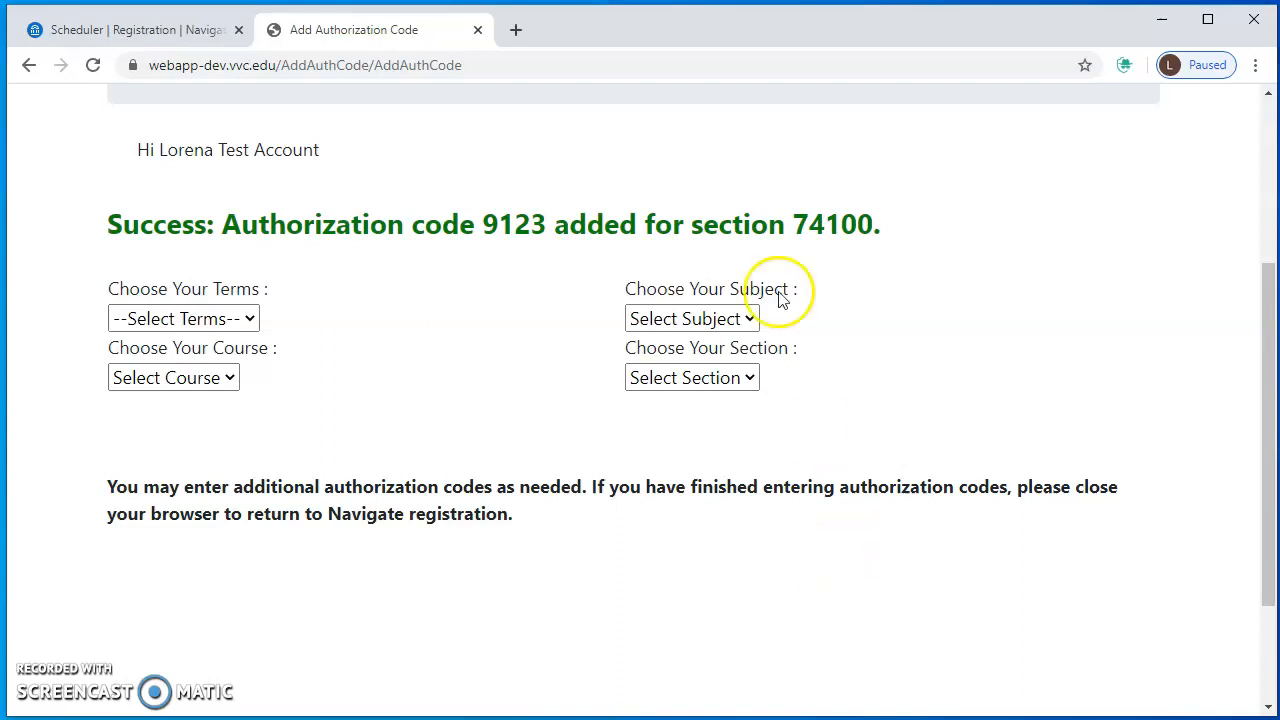
# Close the Add Authorization Code tab to return to the Spring 2020 Term registration schedule.
pyautogui.click(478, 30)
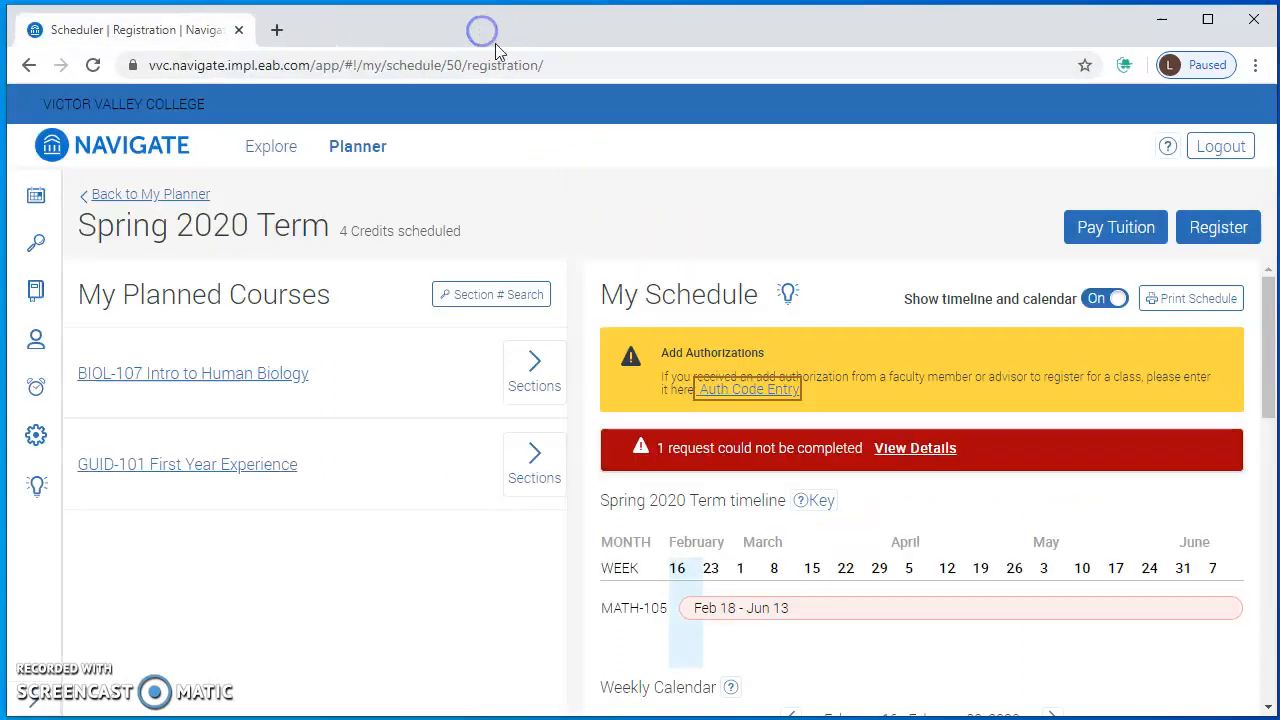
pyautogui.moveTo(364, 324)
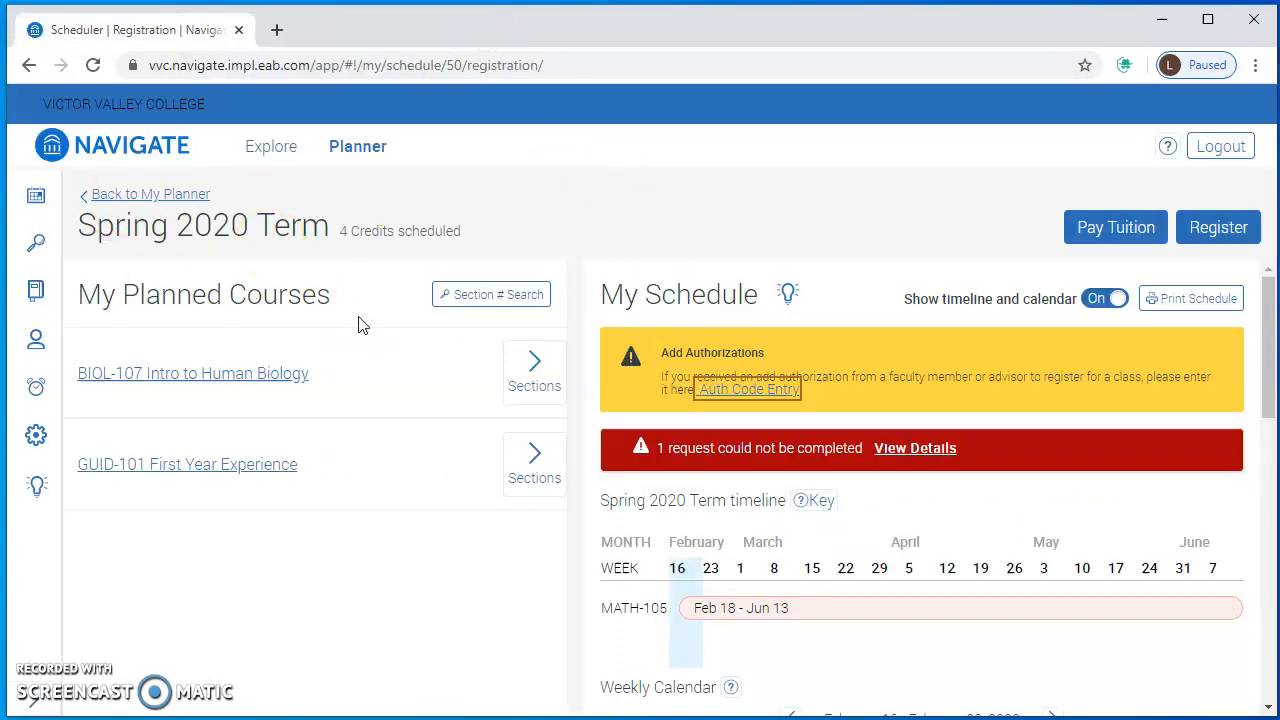
pyautogui.moveTo(644, 184)
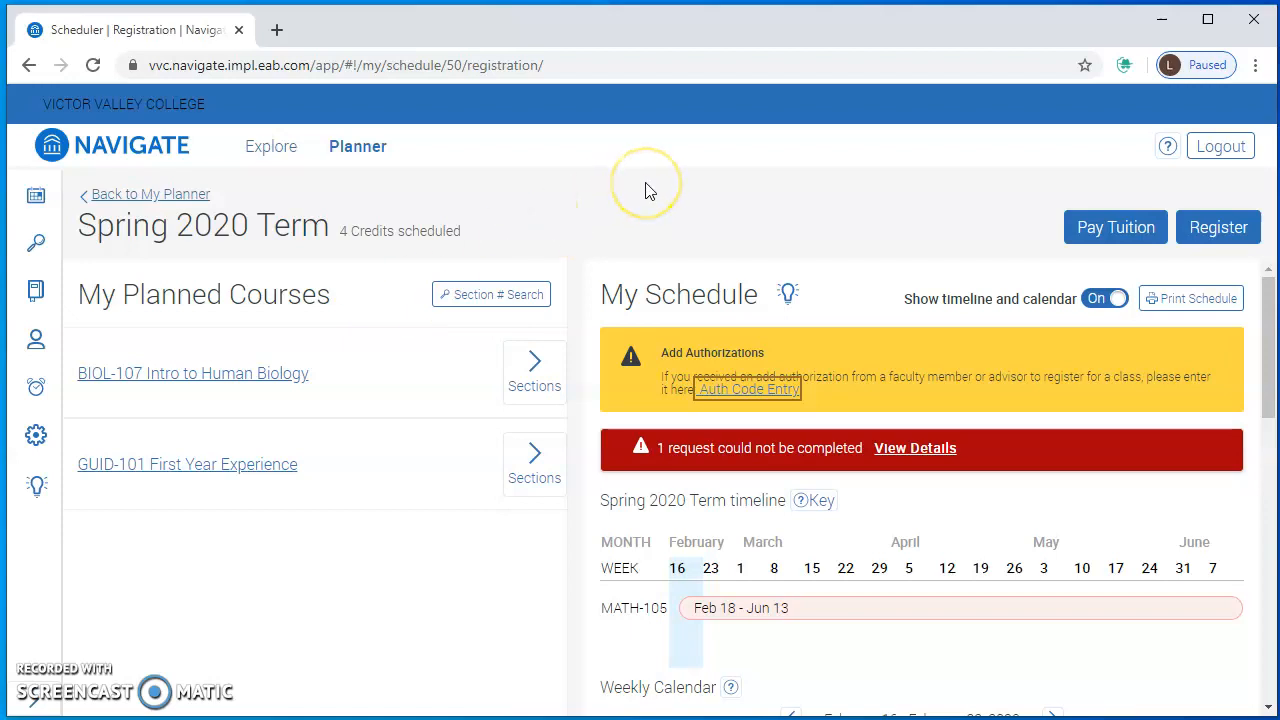